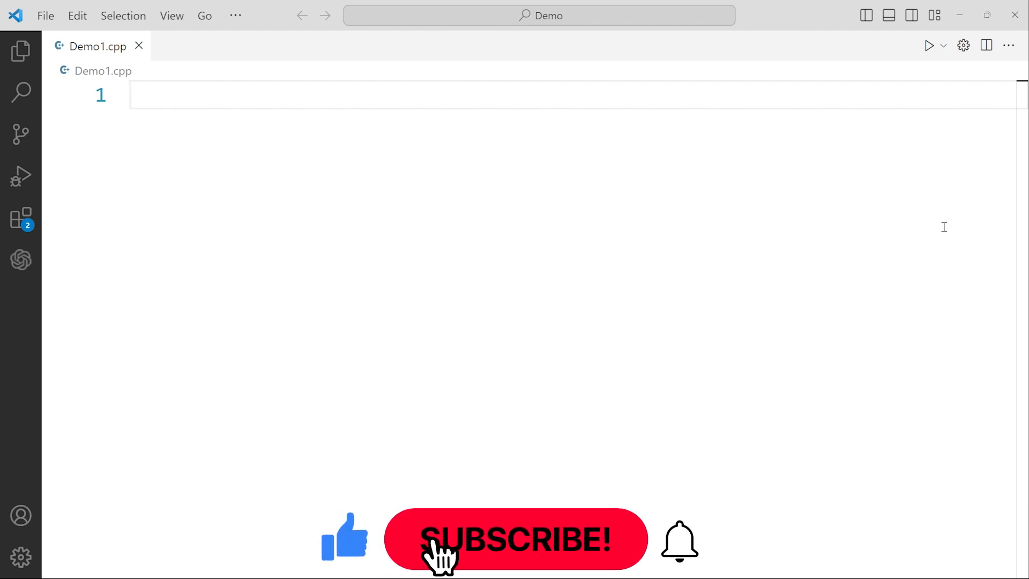
Write the iostream include, 'using namespace std;' and an empty main() in Demo1.cpp.
click(515, 539)
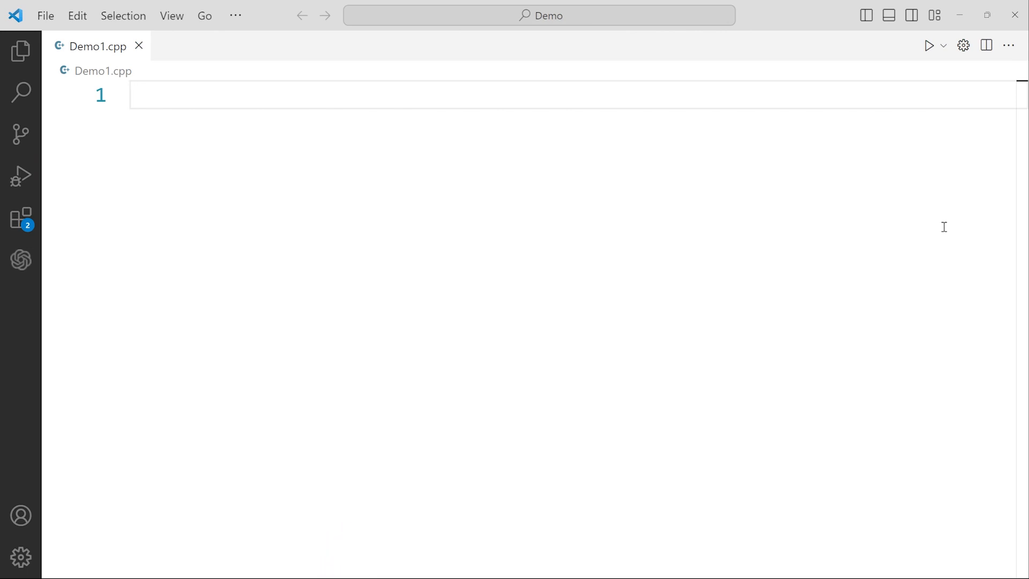
text(#include)
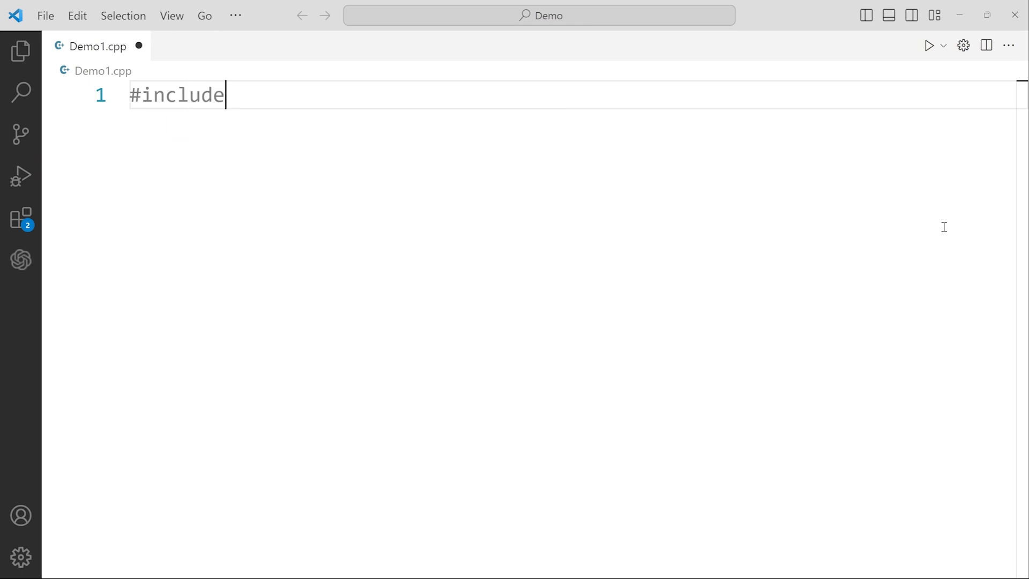
text(<iostream>)
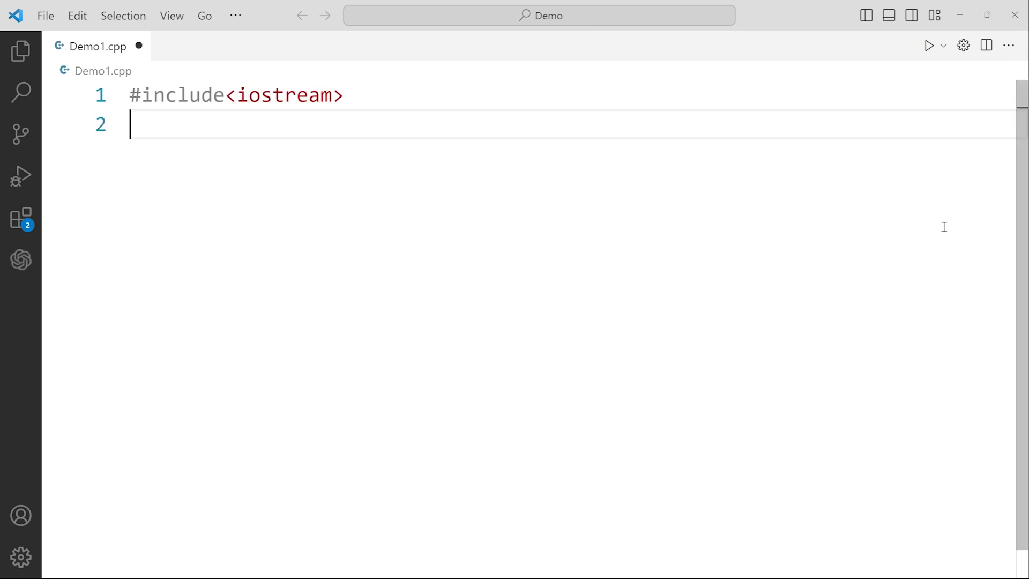
text(using nam)
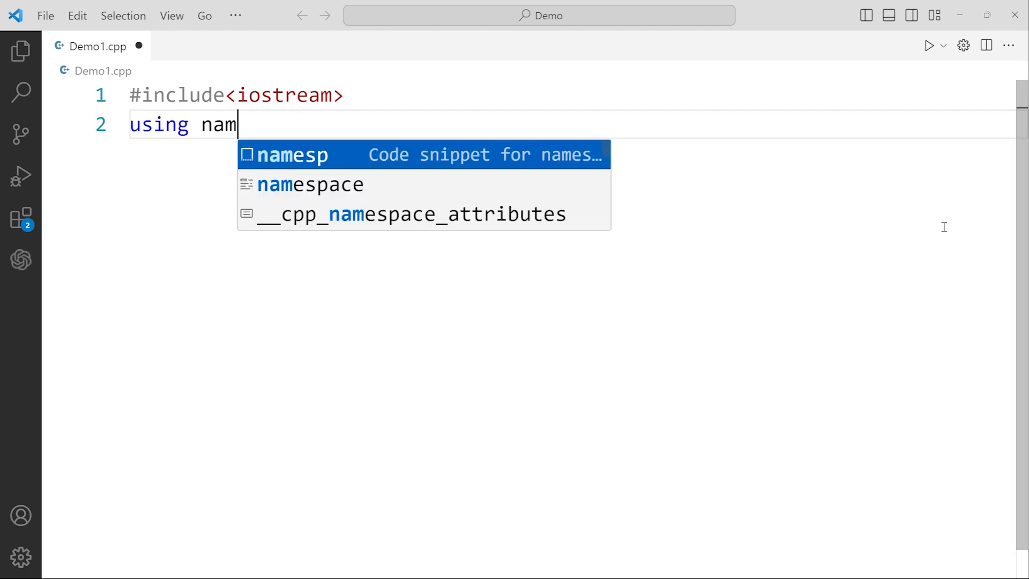
text(espace std)
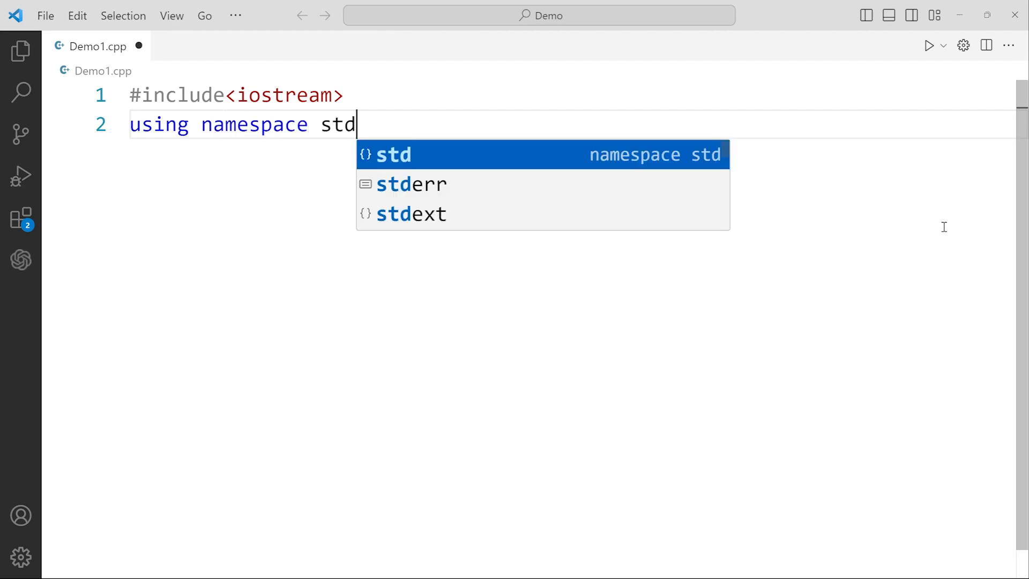
text(;)
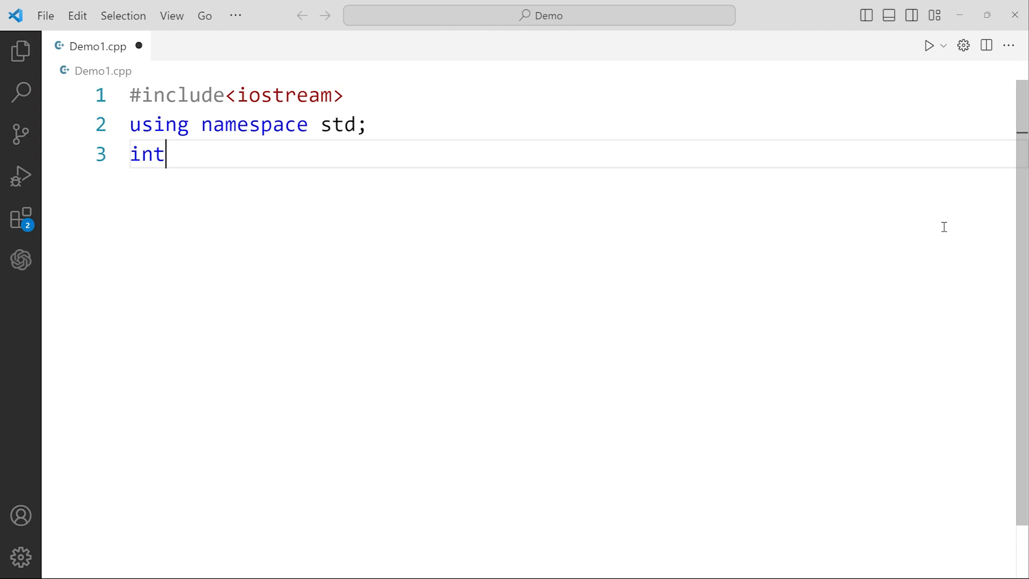
text(main())
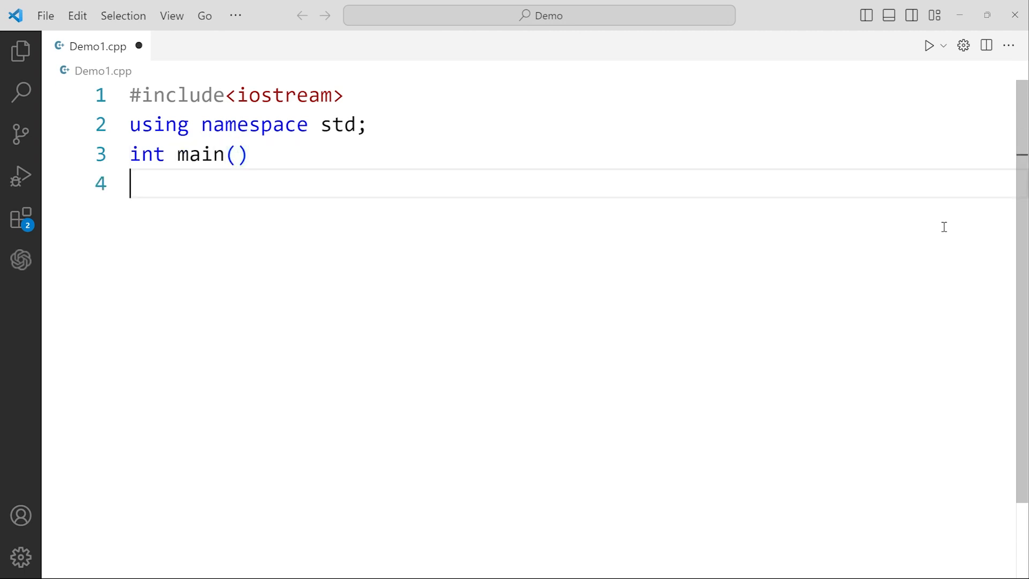
text({)
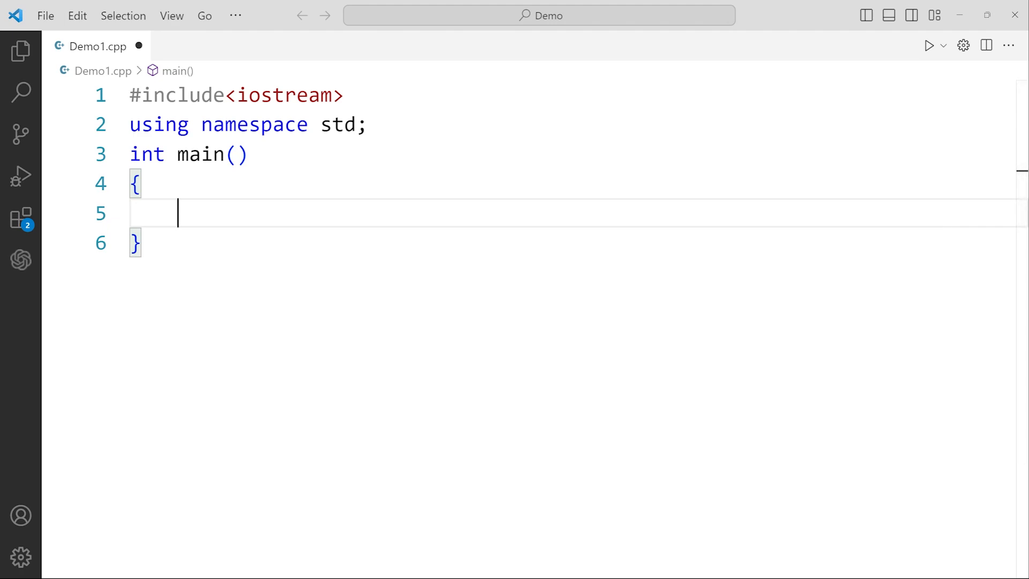
Declare doubles x, y, z and print the prompt "Enter three numbers: ".
text(double)
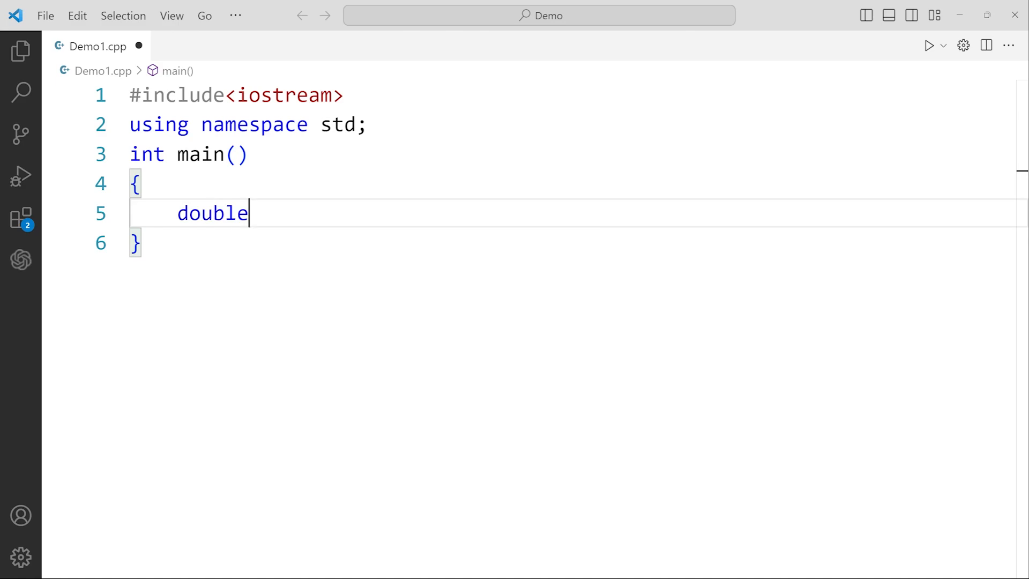
text(x,y,)
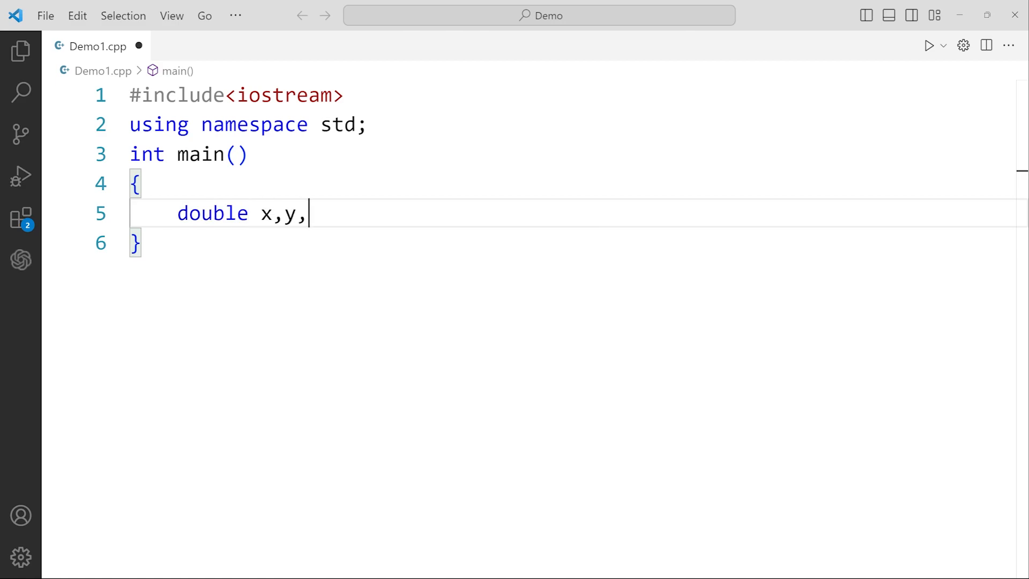
text(z;)
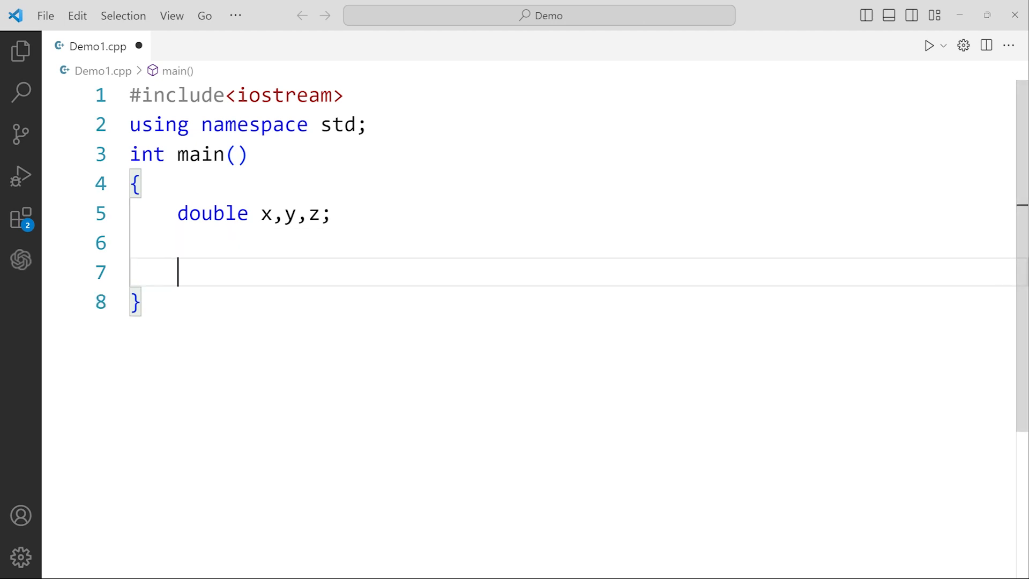
text(cout)
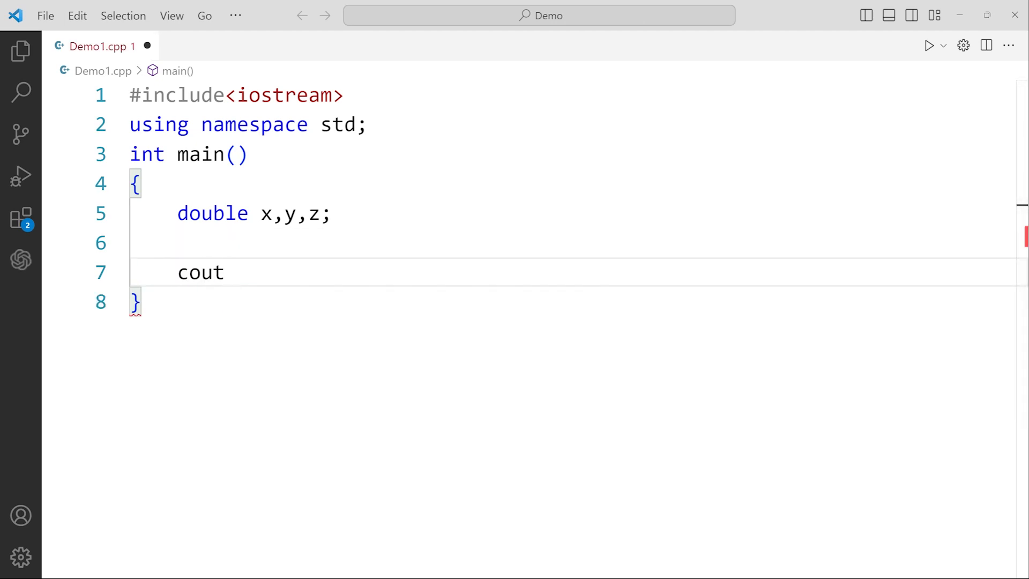
text(<< "E")
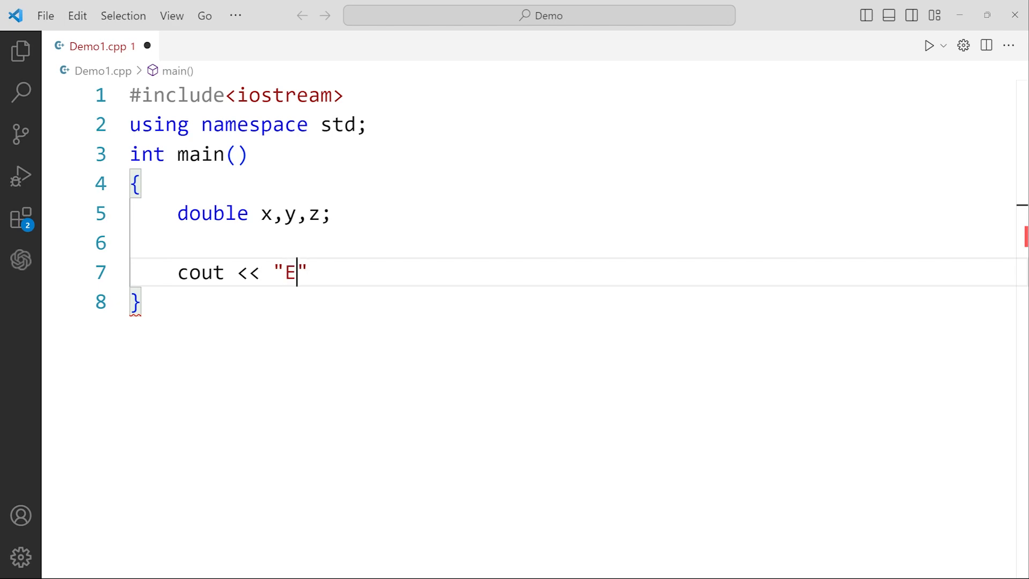
text(nter thr)
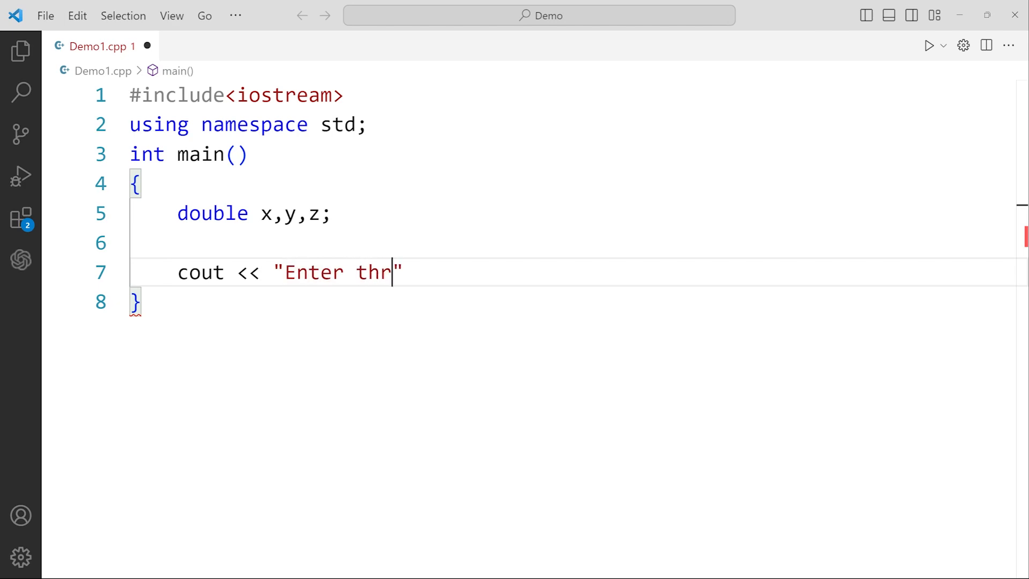
text(ee number)
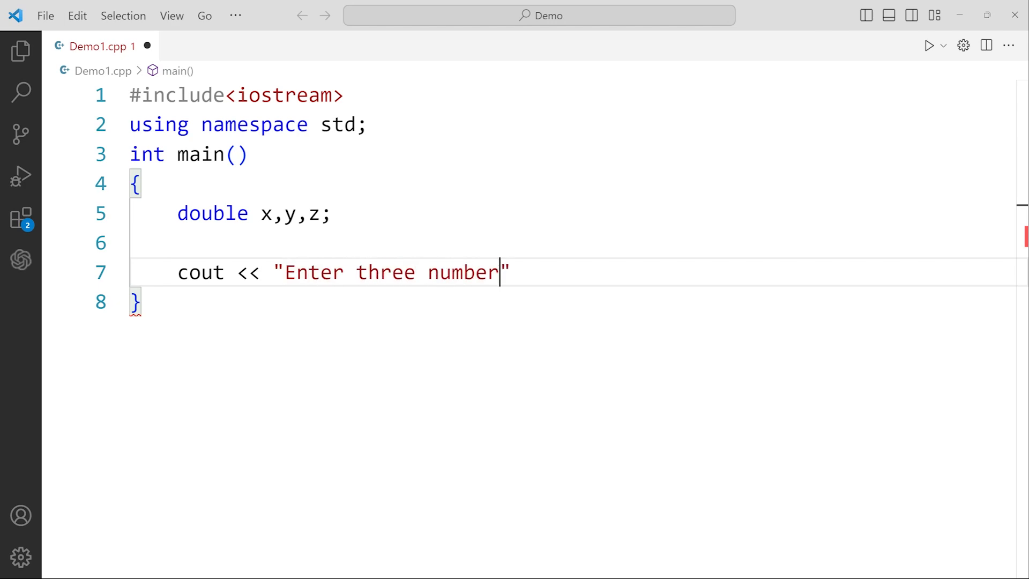
text(s:)
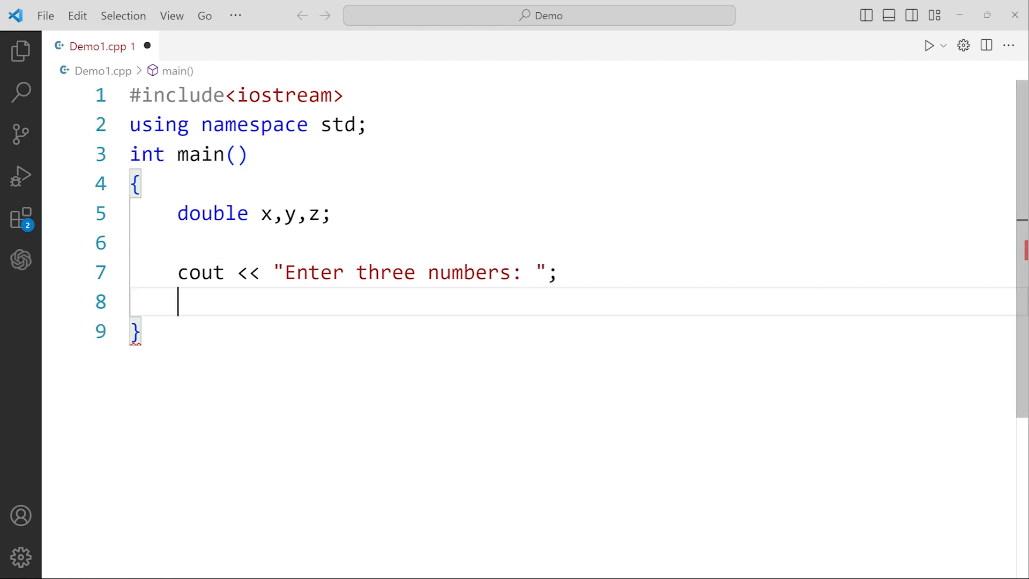
Read the three values with 'cin >> x >> y >> z;' and start a new line.
text(cin >>)
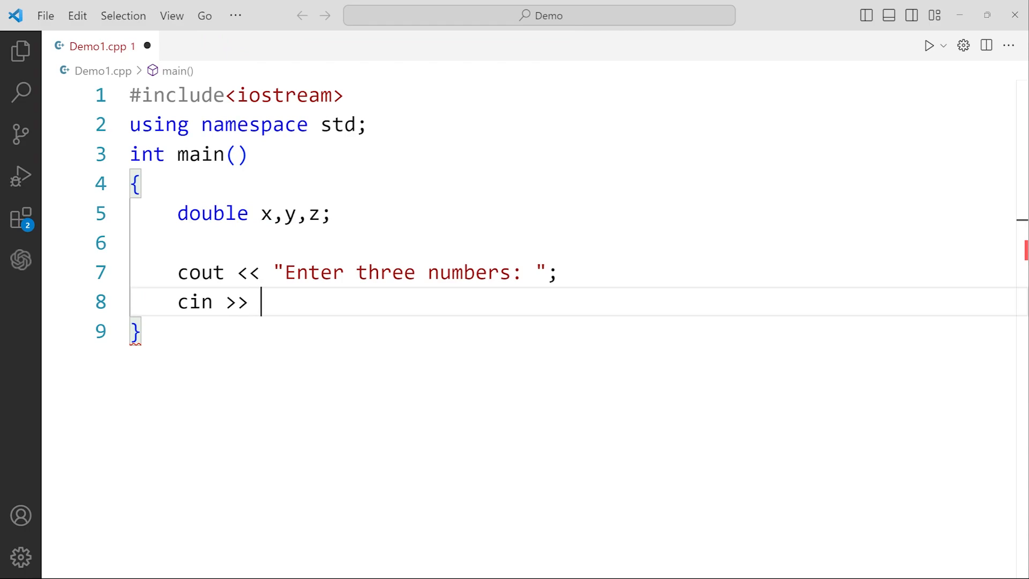
text(x >>)
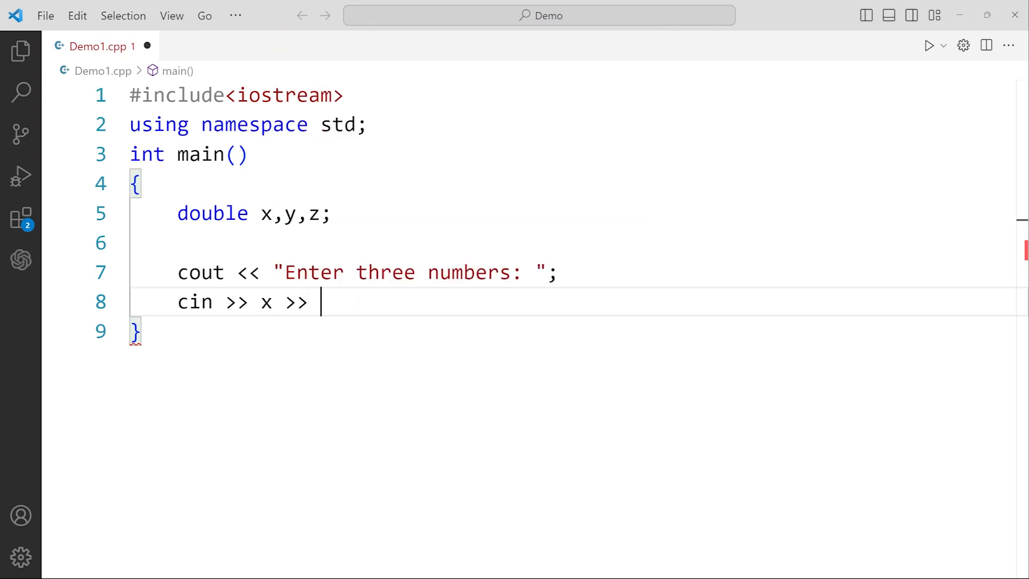
text(y >>)
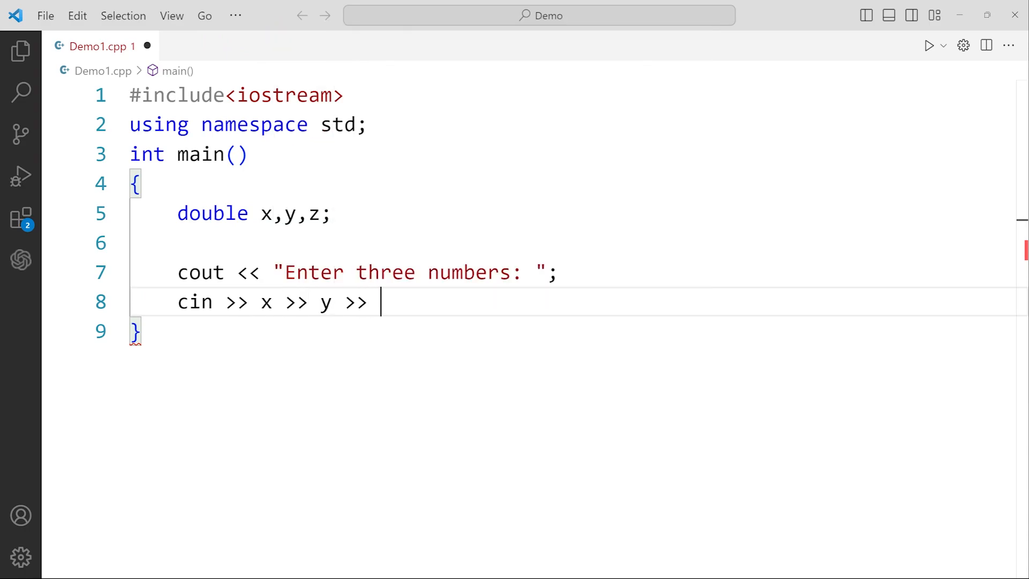
text(z;)
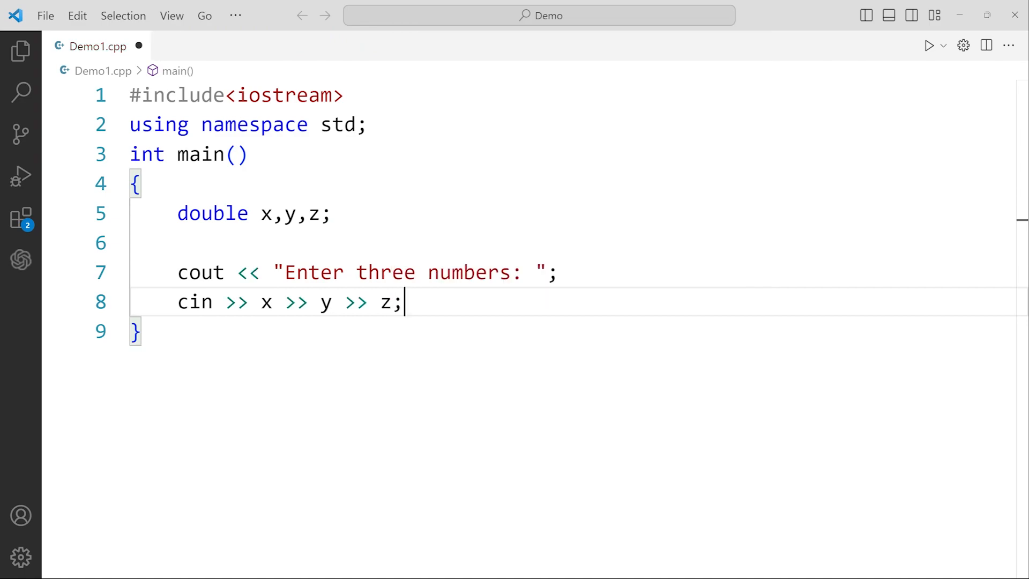
key(enter)
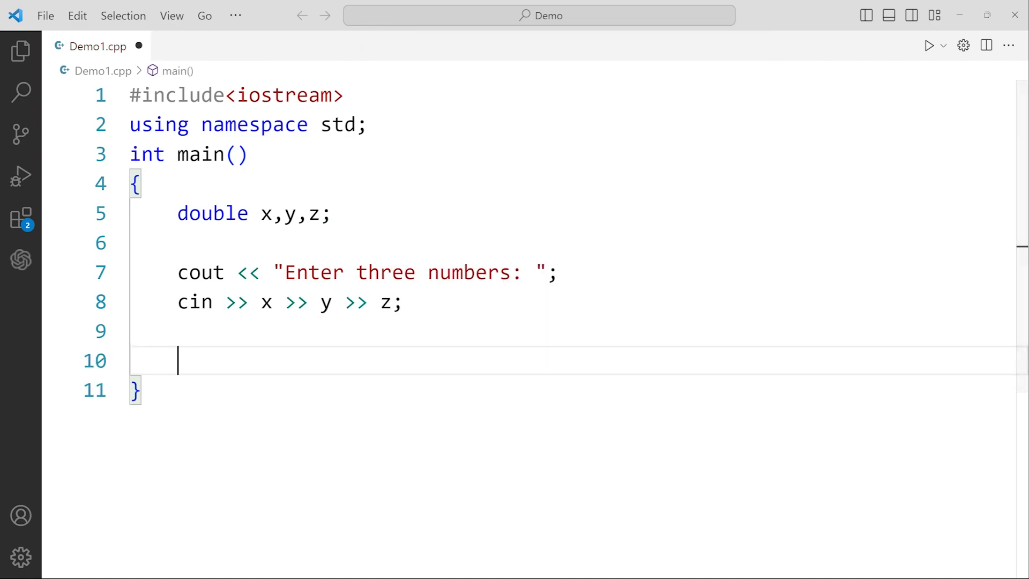
Add a switch() with empty parentheses and an empty braced body below the cin line.
text(sw)
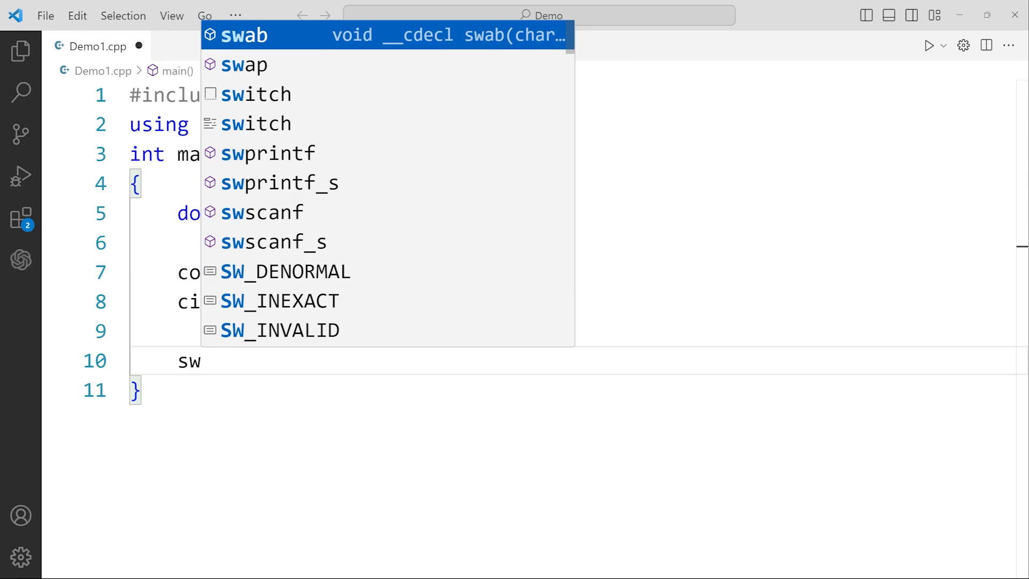
text(itch()
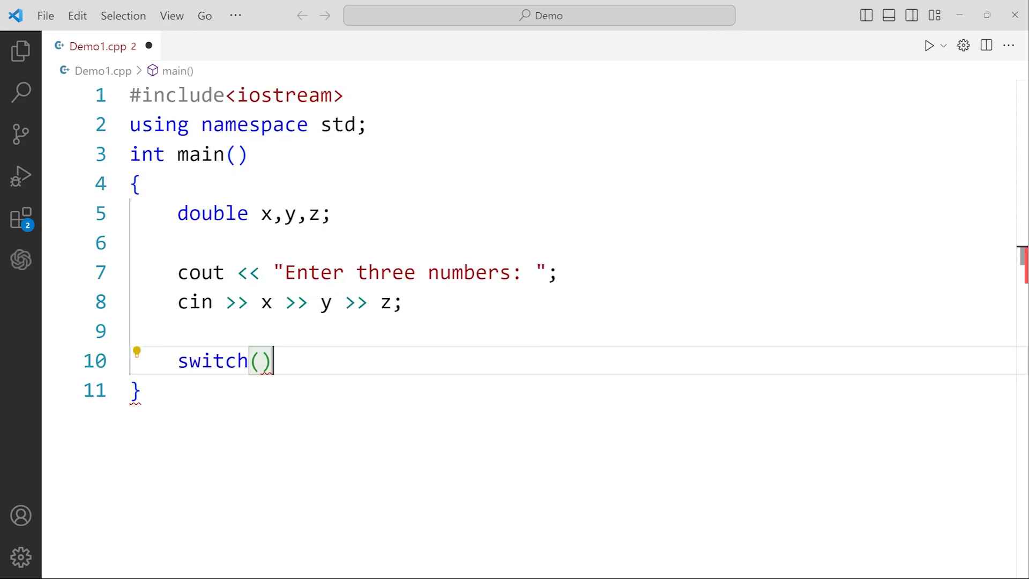
text({)
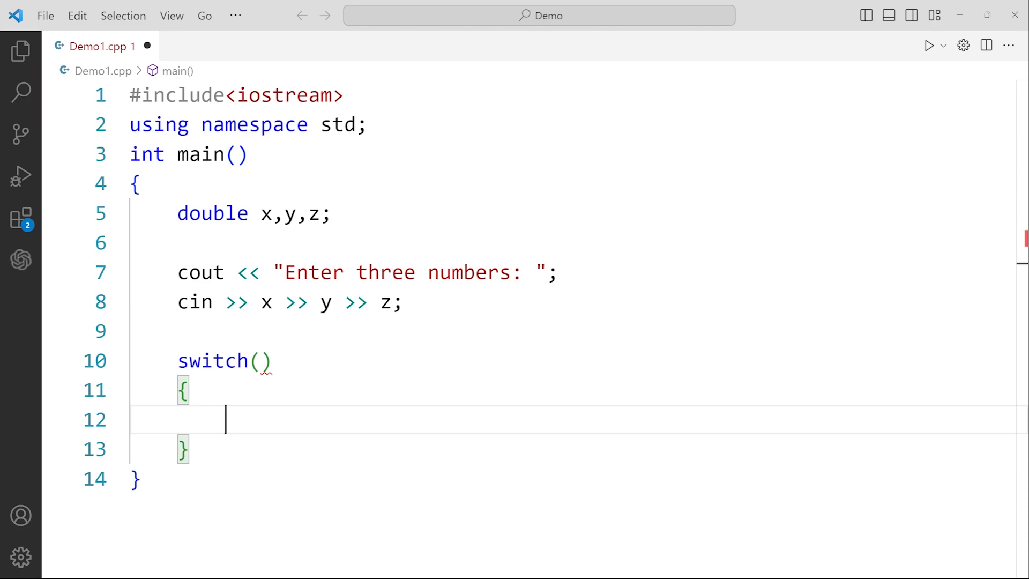
mouse_move(161, 426)
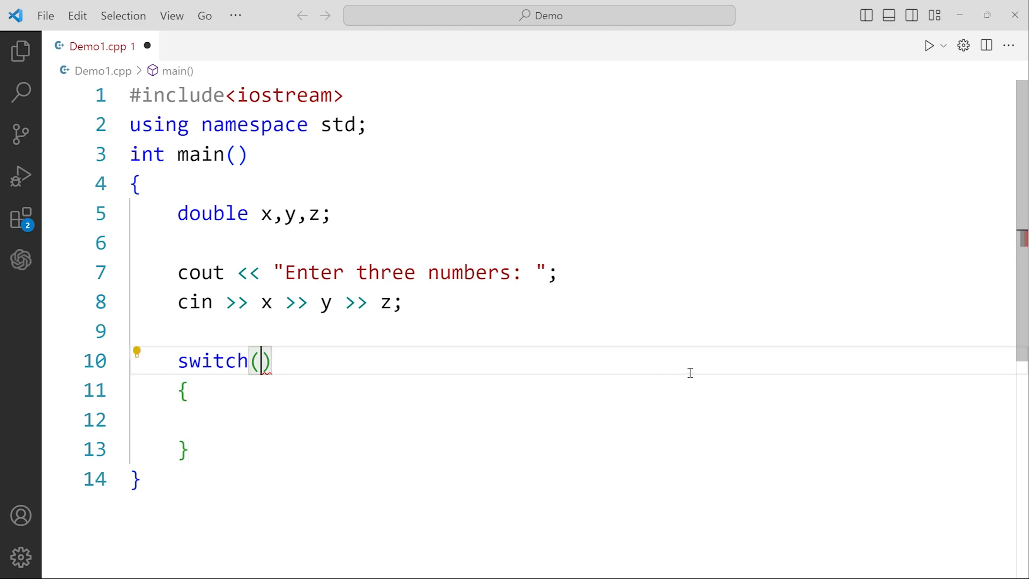
Make the switch test x>y, add 'case 1:', and begin a nested switch.
text(x>)
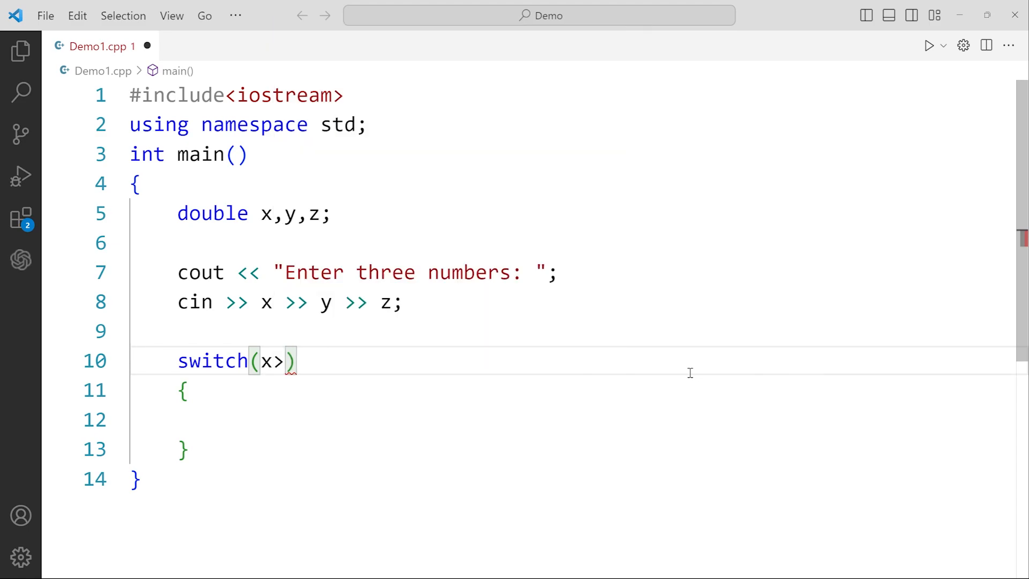
text(y)
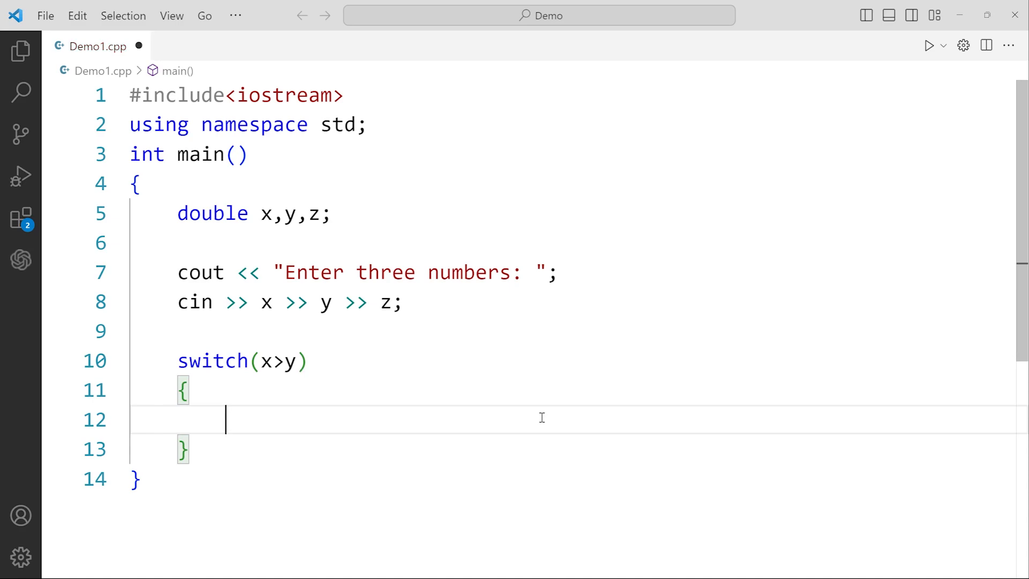
text(case 1)
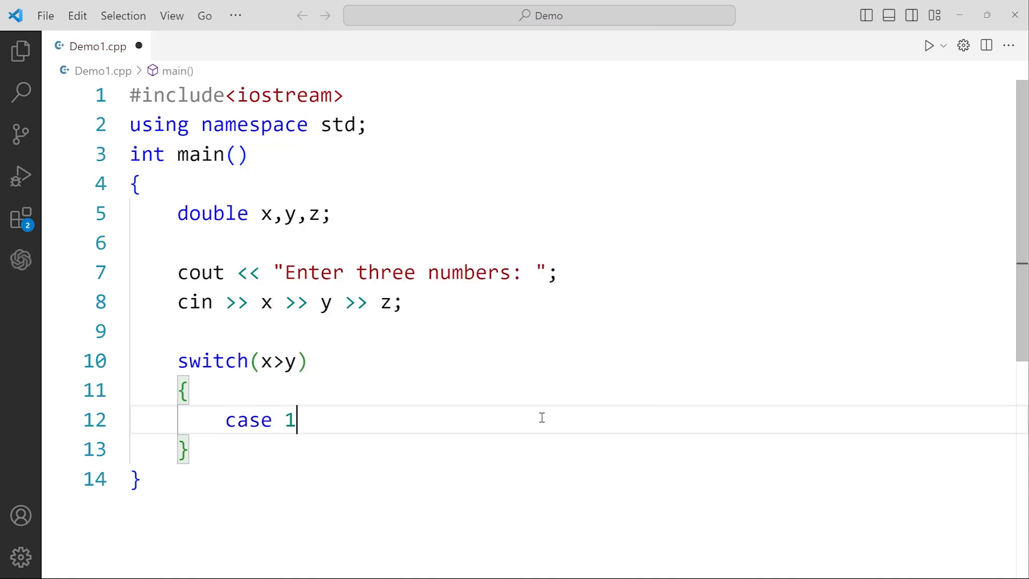
text(:)
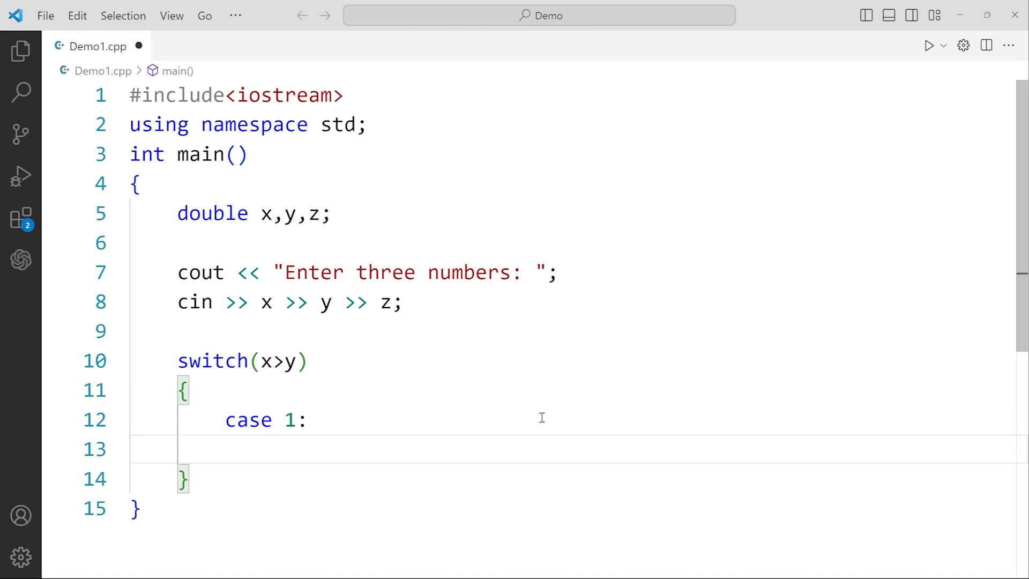
text(switch()
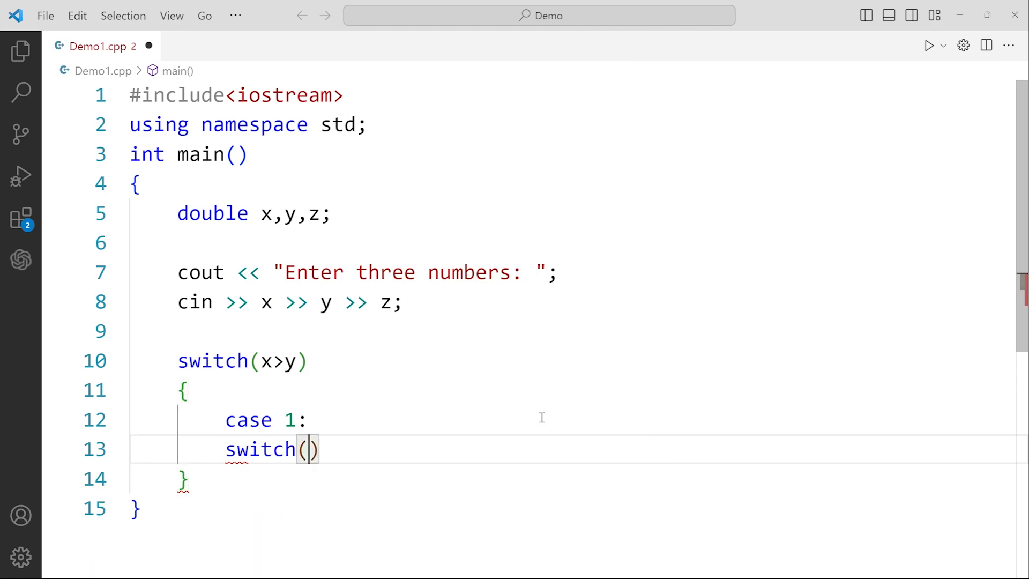
Set the nested switch condition to x>z with braces and a case 1 label.
text(x>z)
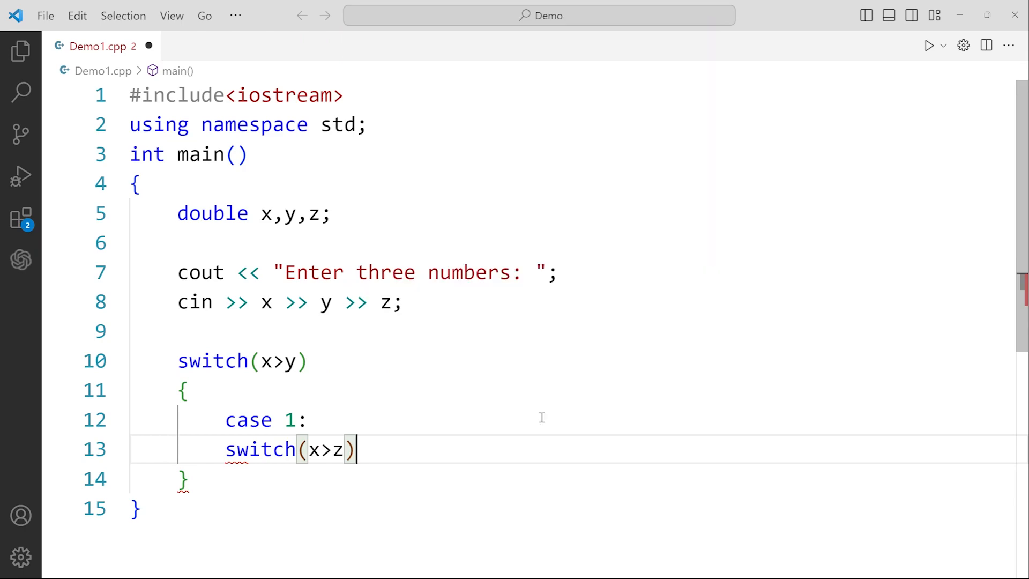
text({)
text(case 1)
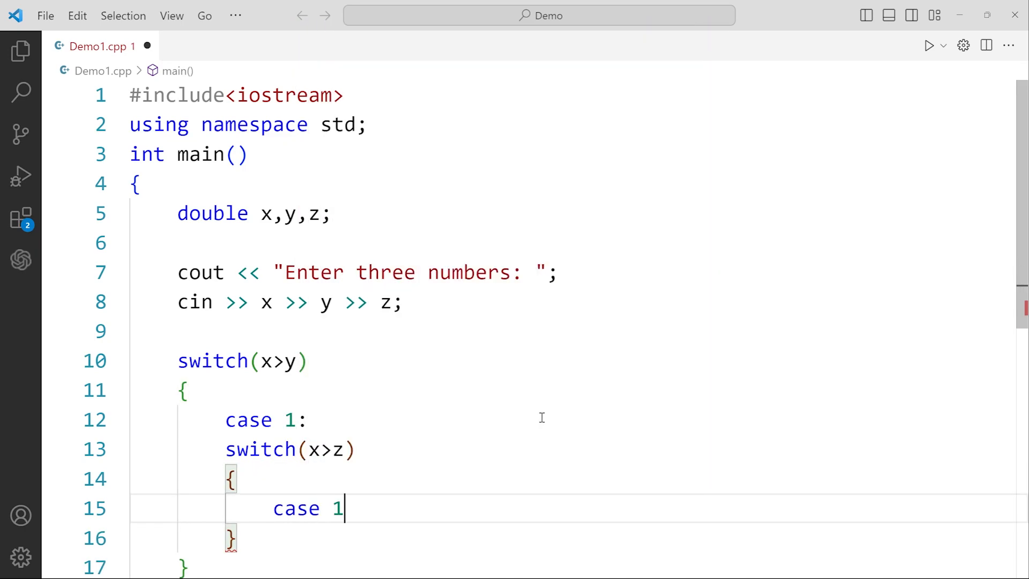
text(:)
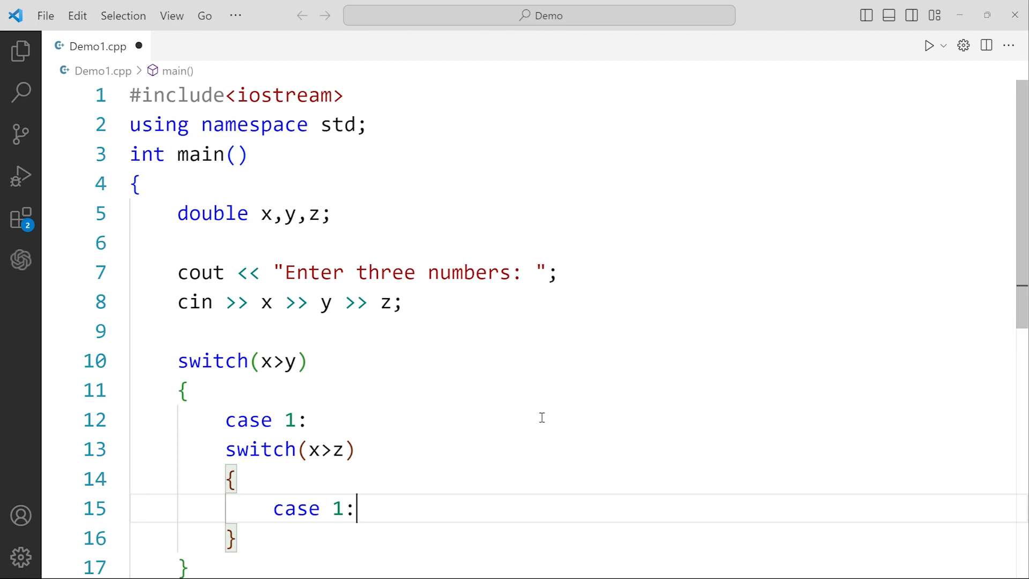
key(Enter)
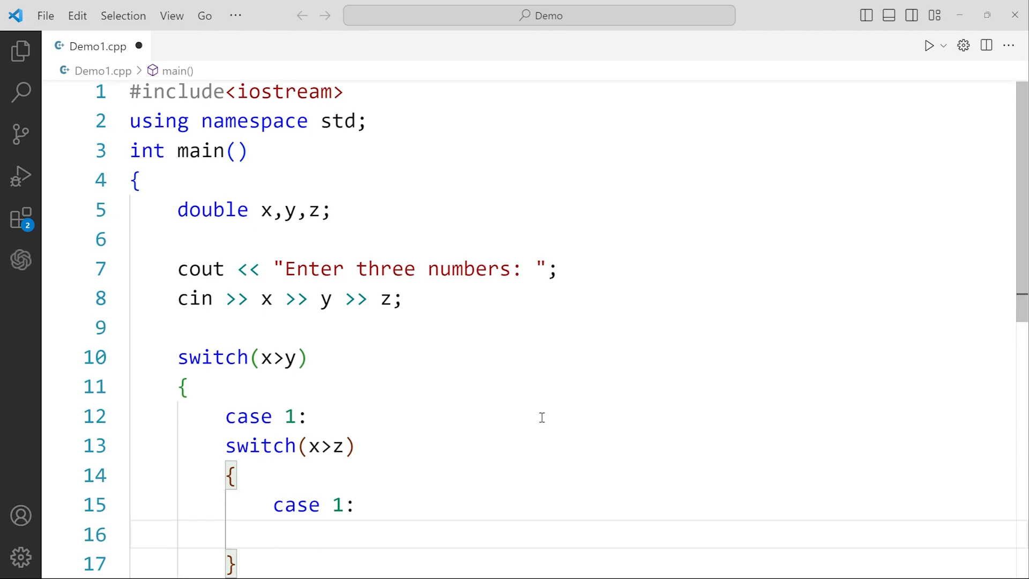
In inner case 1, print "Largest = " << x << endl and add break.
text(cout <<)
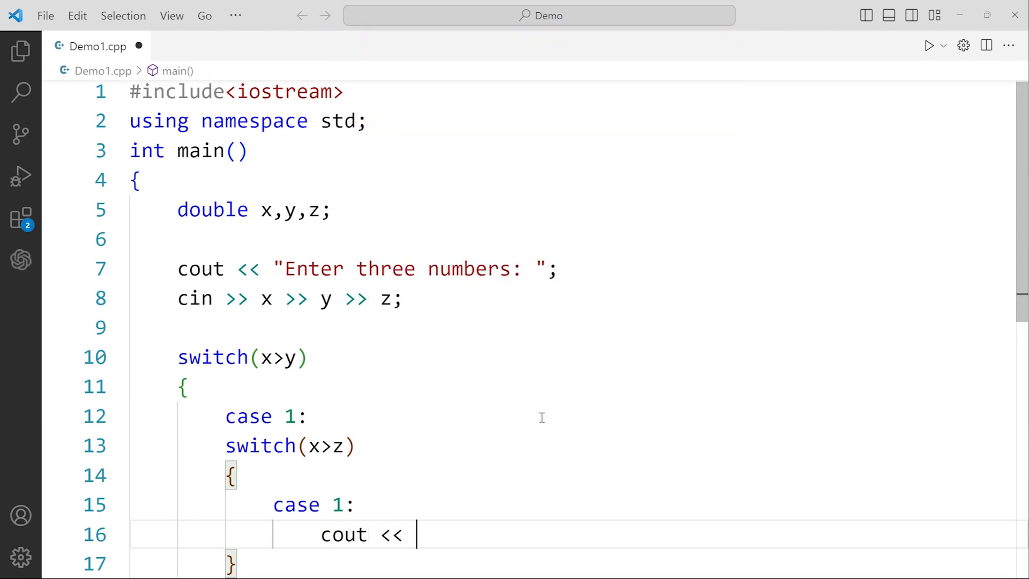
text(")
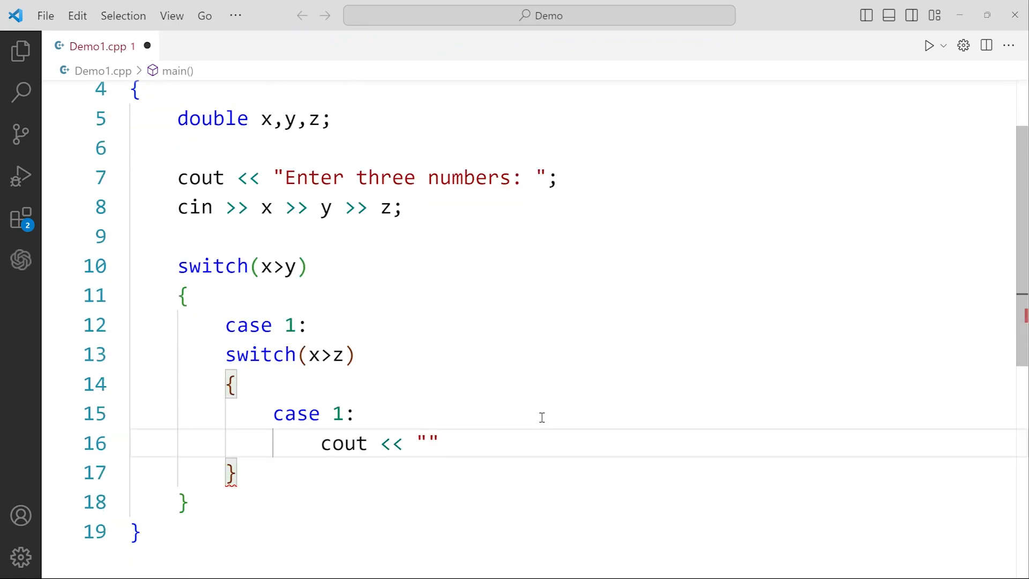
text(Lar)
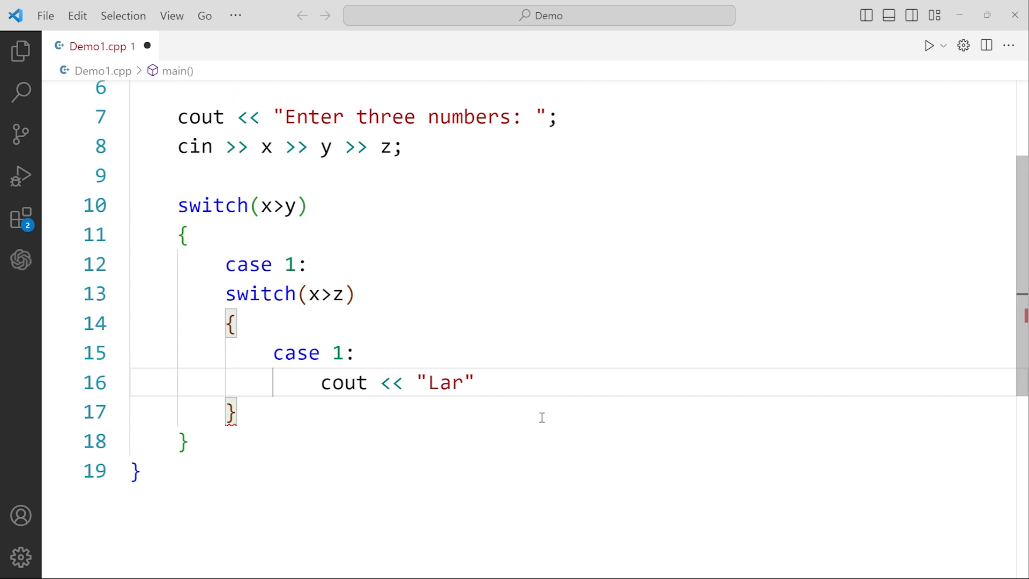
text(gest =)
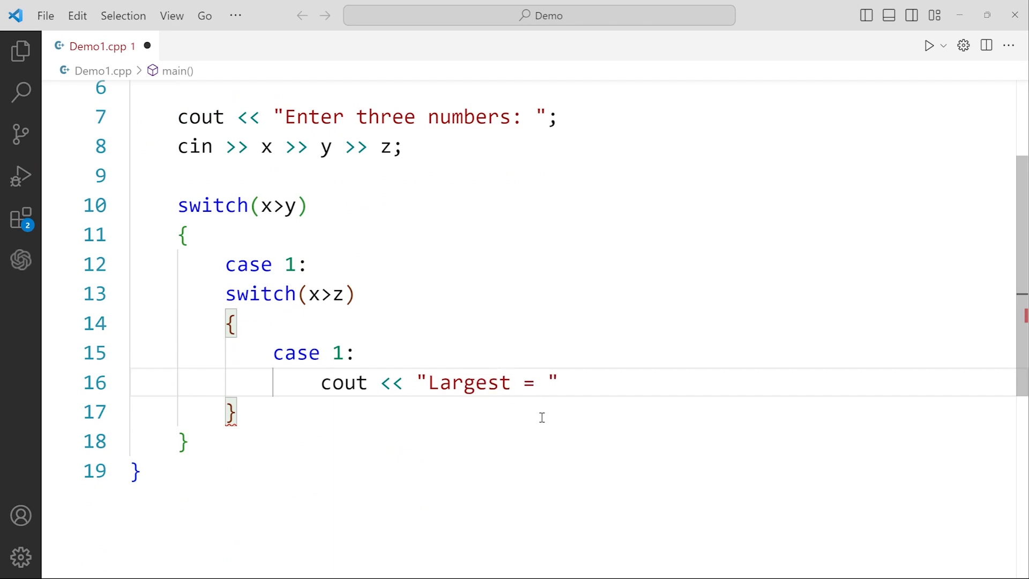
text(<<)
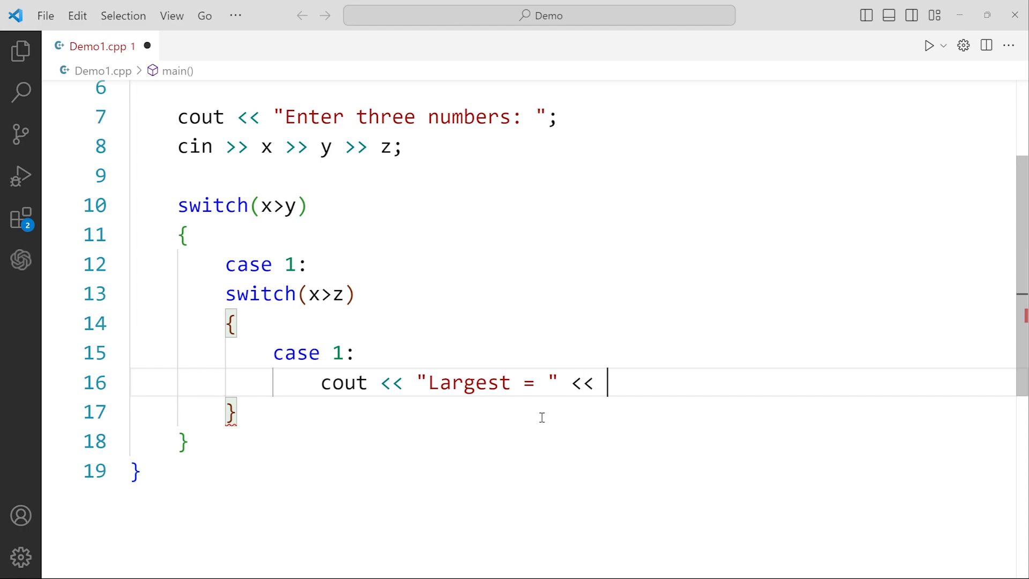
text(x << endl;)
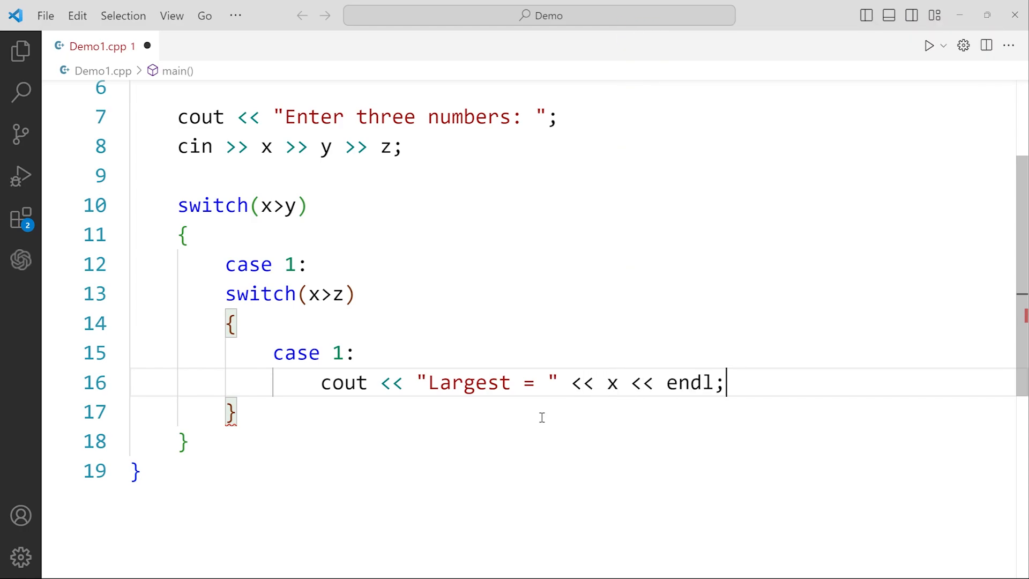
text(break;)
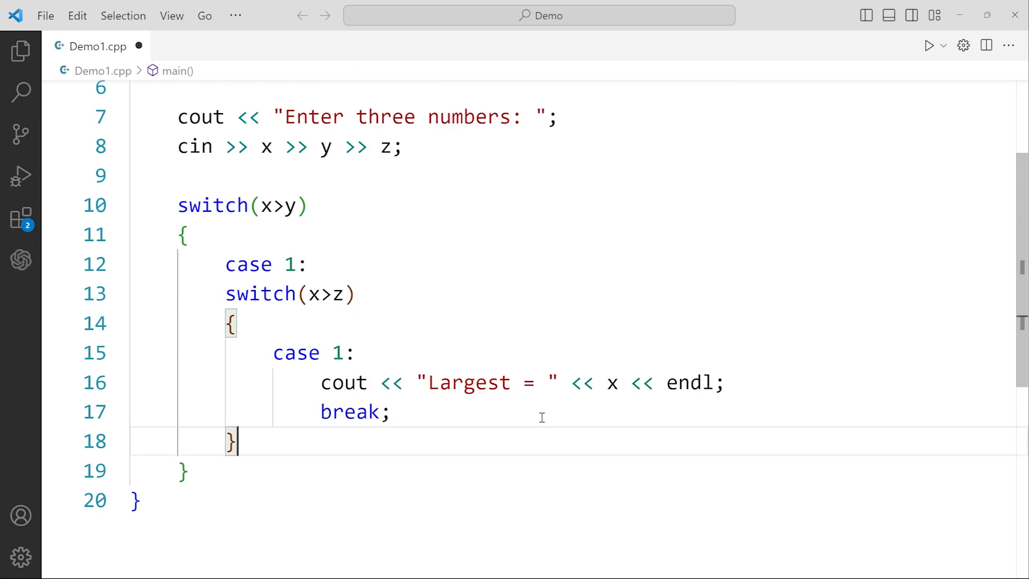
key(enter)
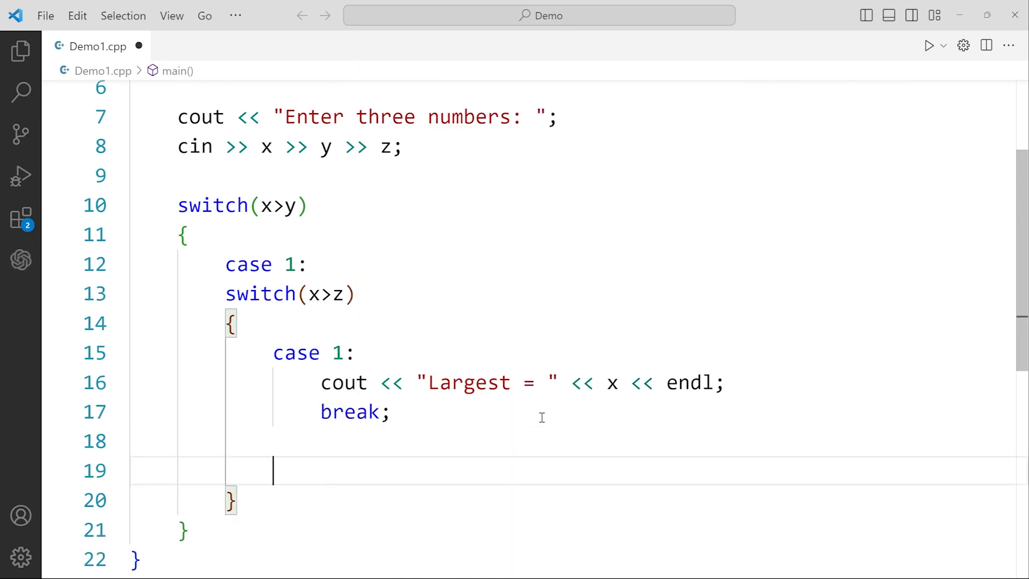
Add inner case 0 printing "Largest = " << z << endl.
text(case 0;)
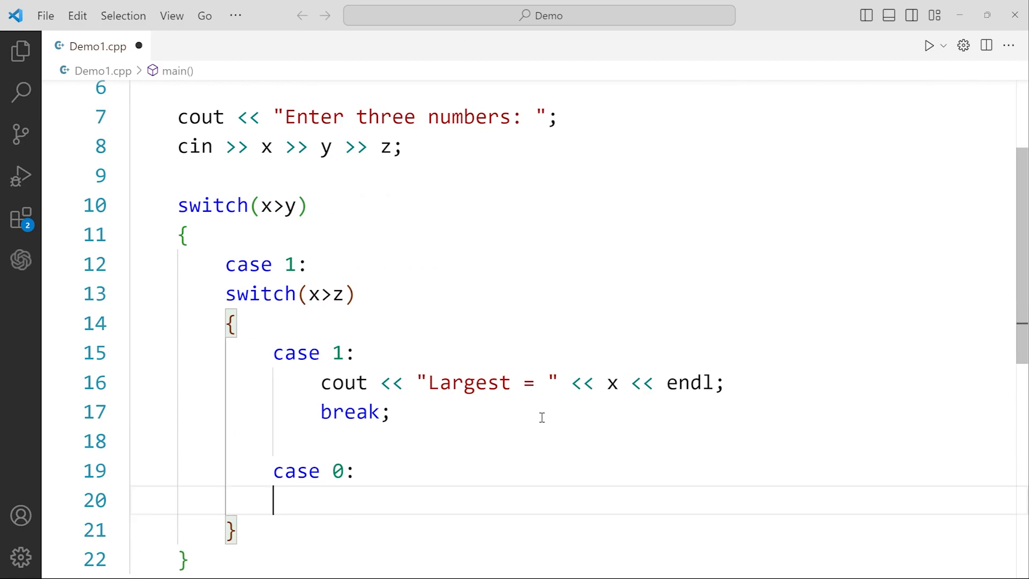
text(cout)
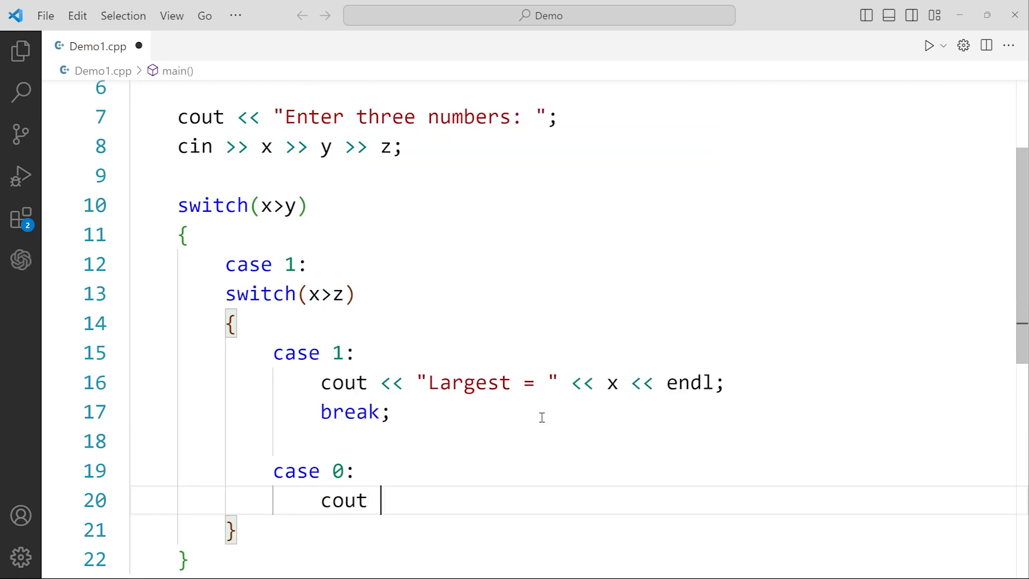
text(<<)
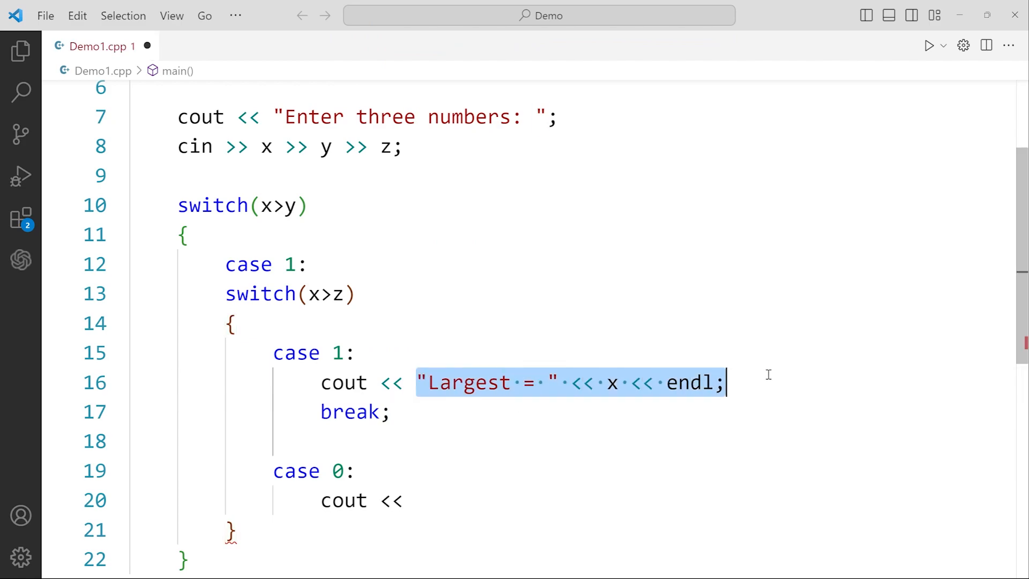
click(484, 500)
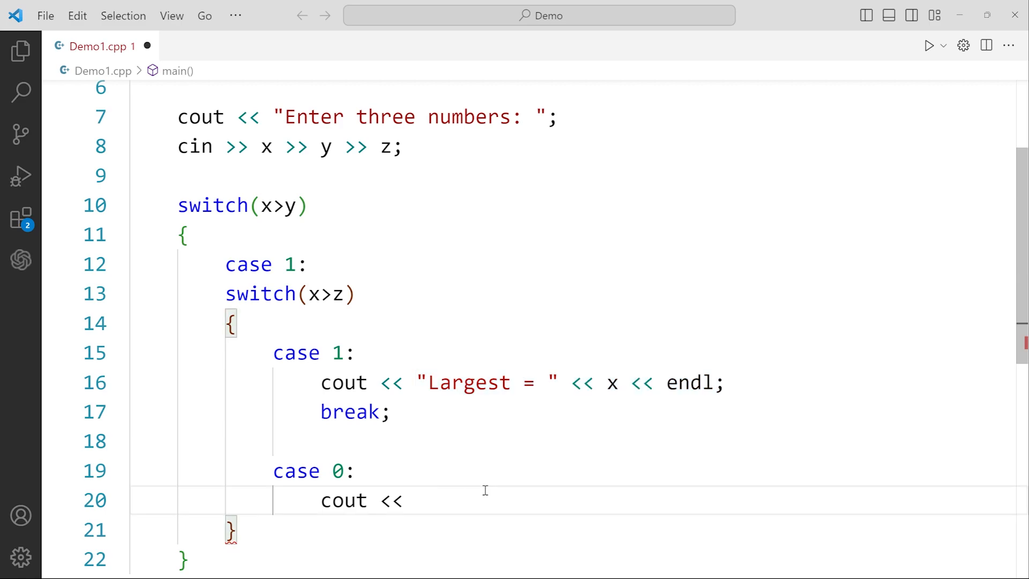
text("Largest = " << z << endl;)
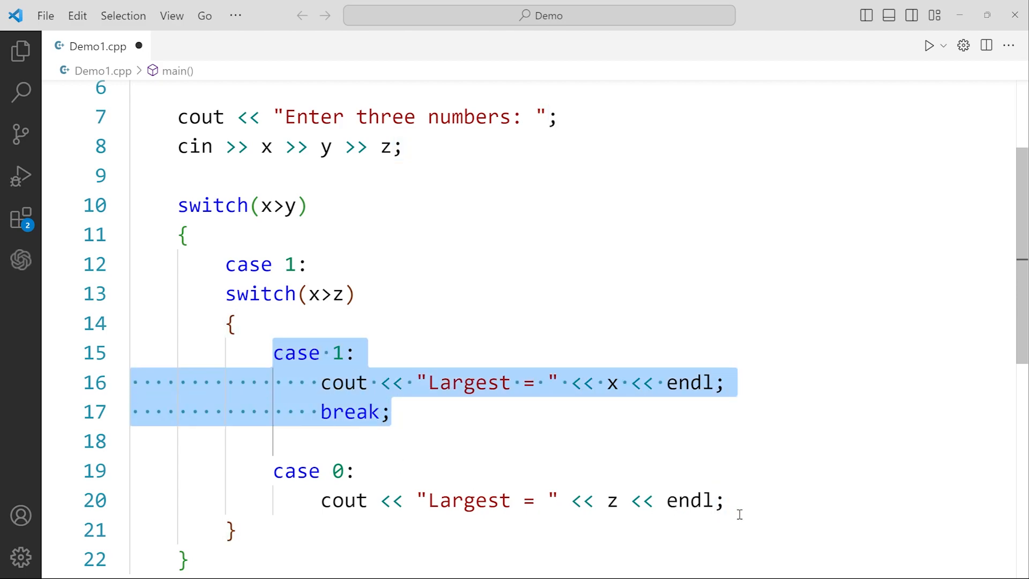
Re-indent the nested switch block and end outer case 1 with break.
click(725, 500)
text(break;)
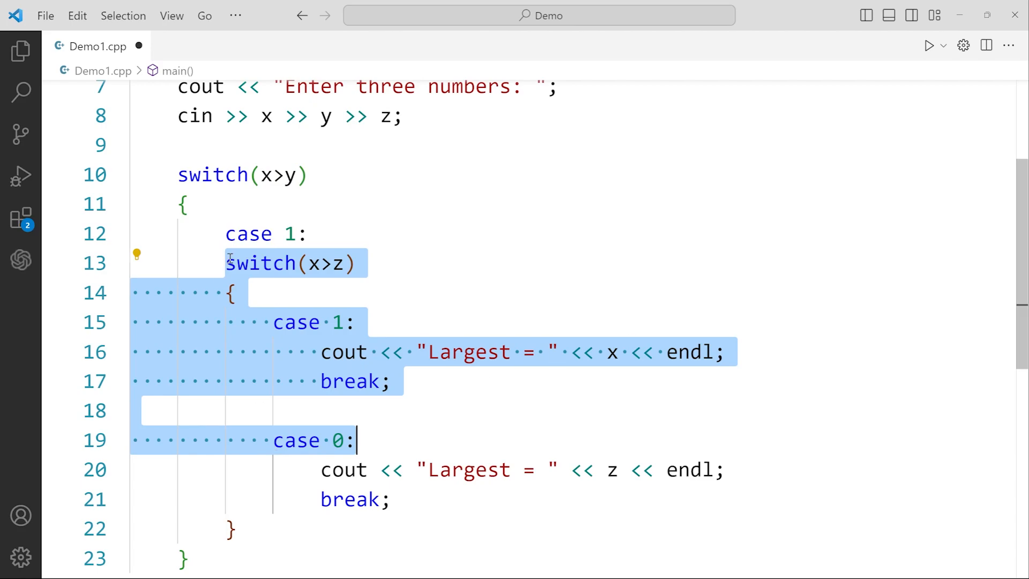
click(261, 528)
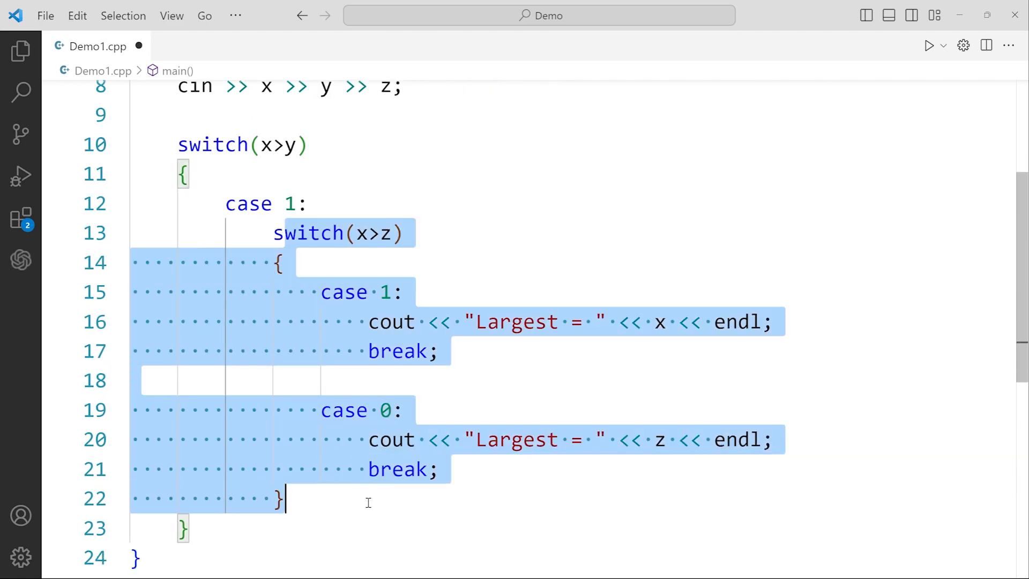
click(415, 351)
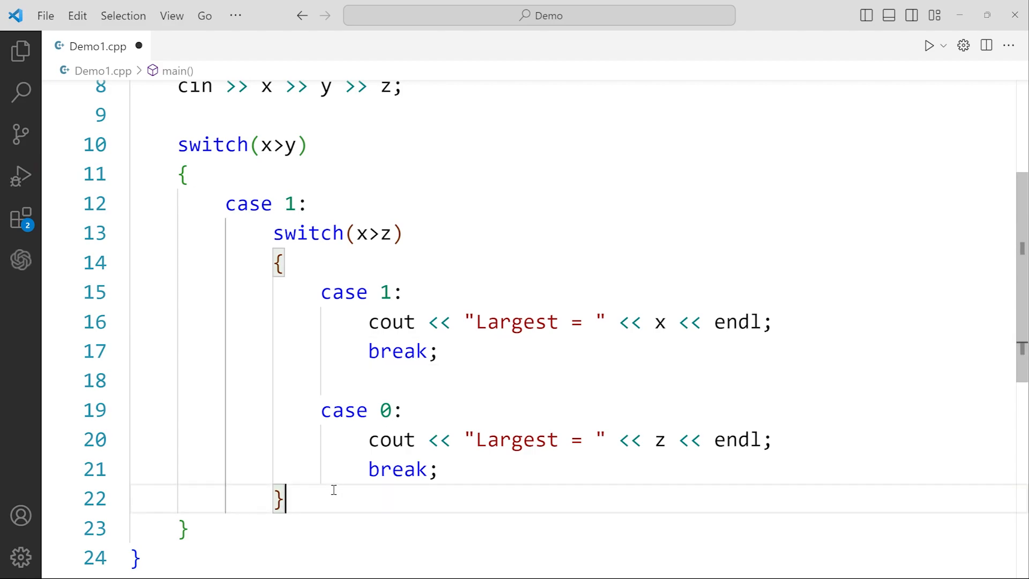
text(break;)
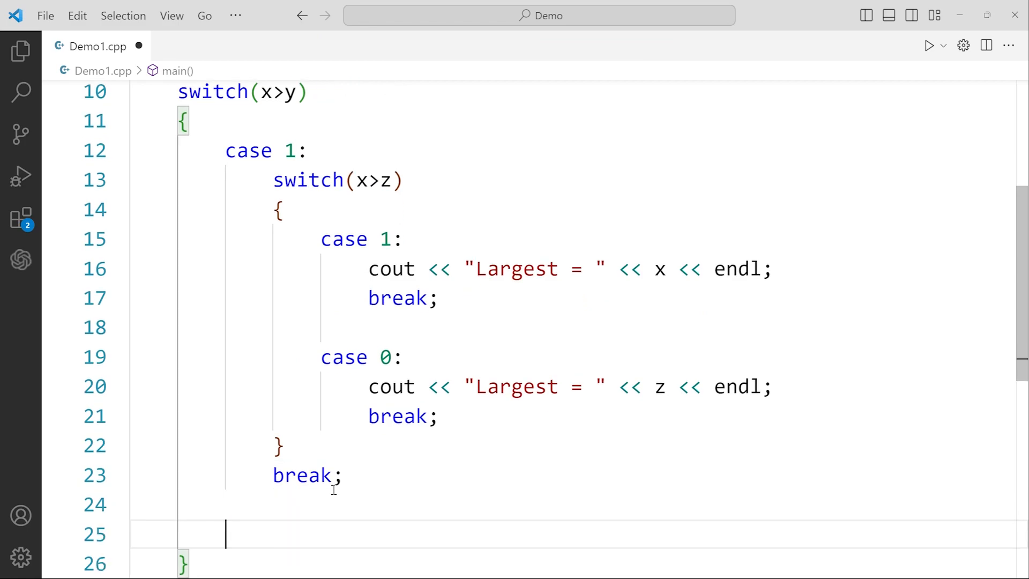
Add outer case 0 with a pasted nested switch on y>z whose case 1 prints y.
text(case)
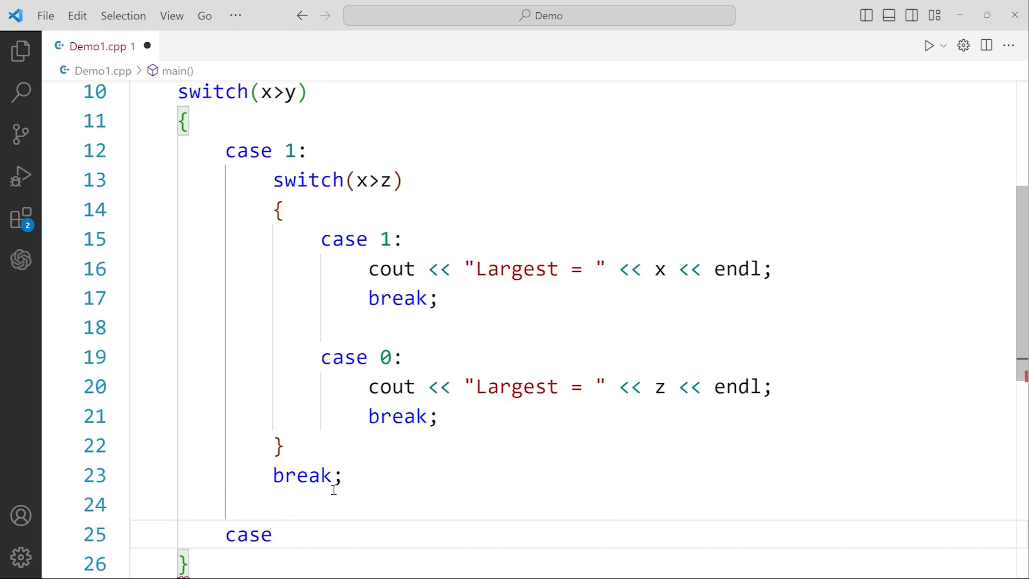
text(0;)
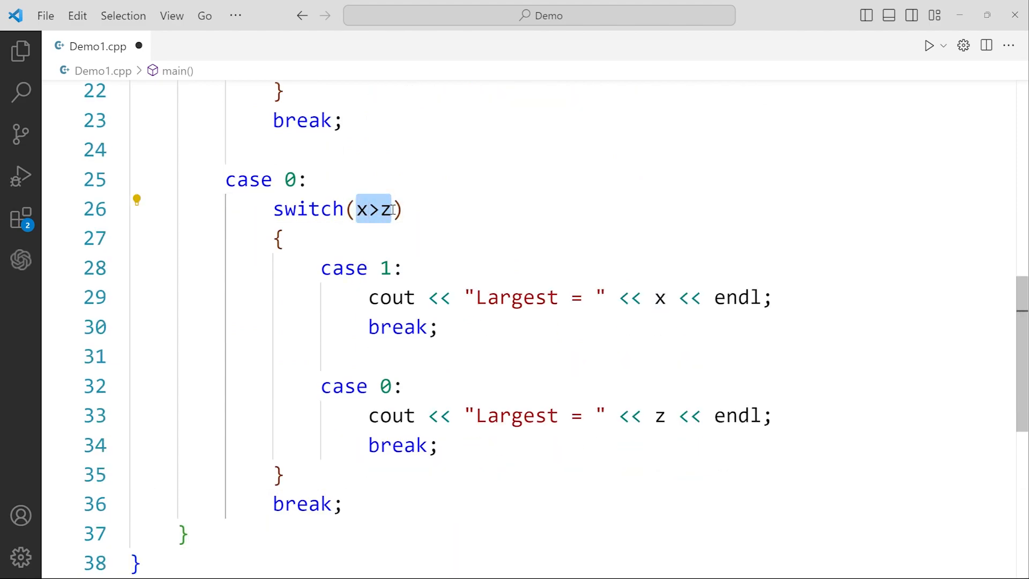
text(y)
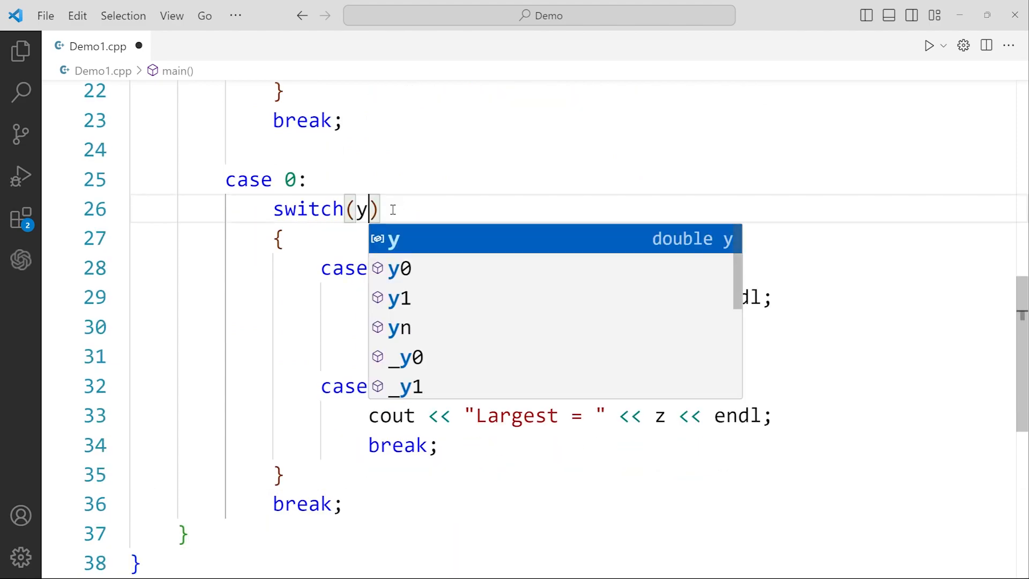
text(>z)
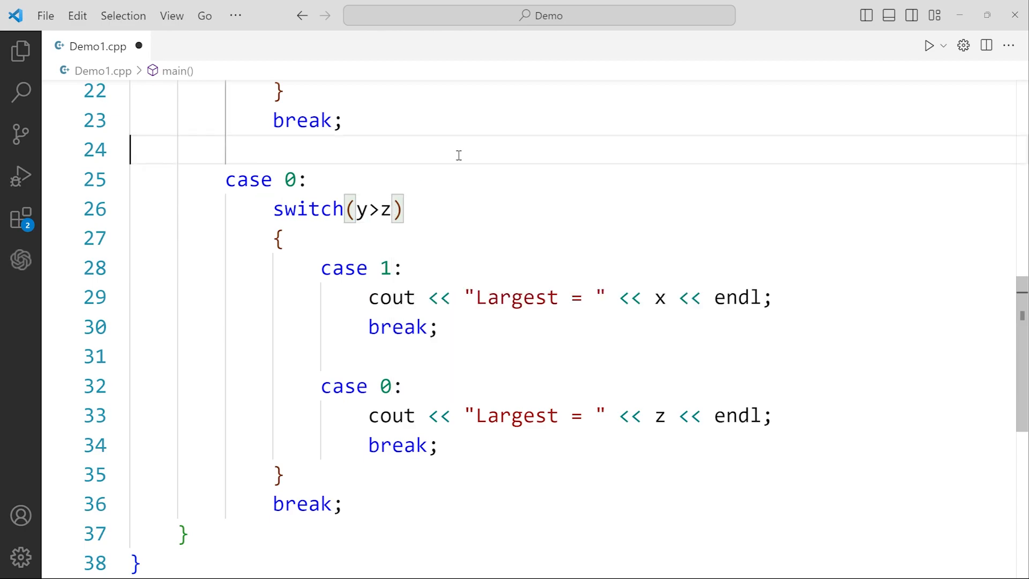
mouse_move(515, 297)
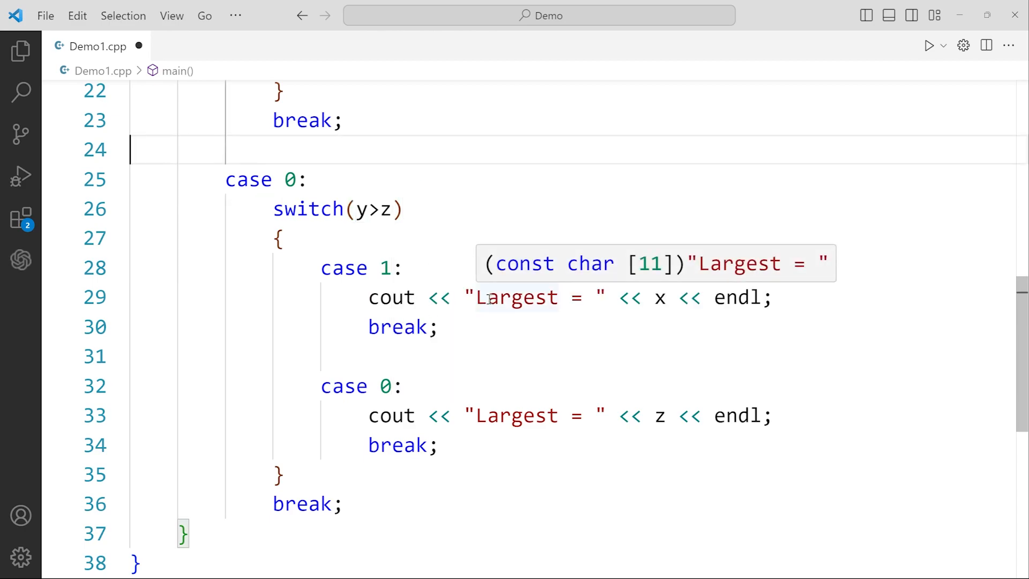
text(y)
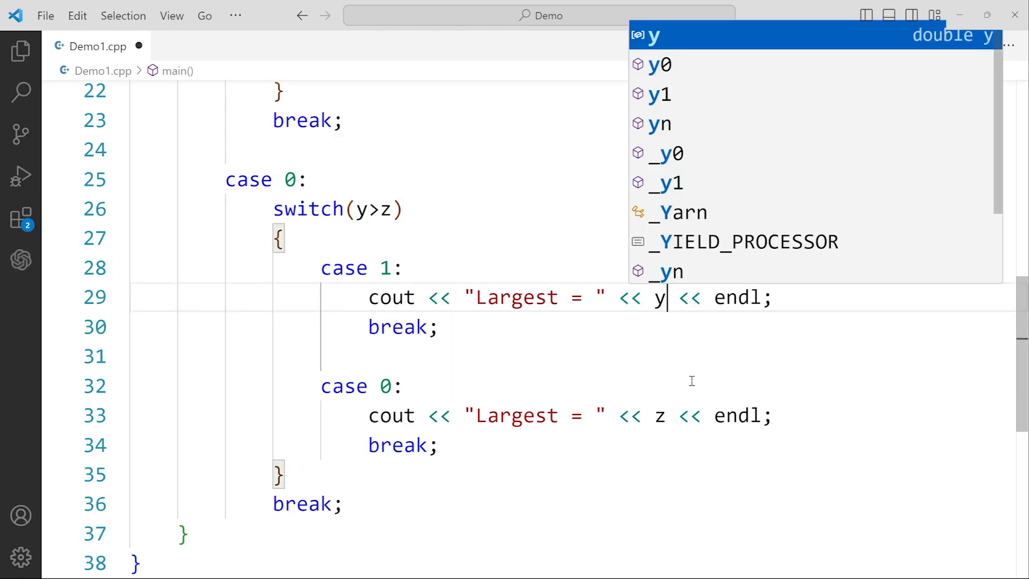
key(Escape)
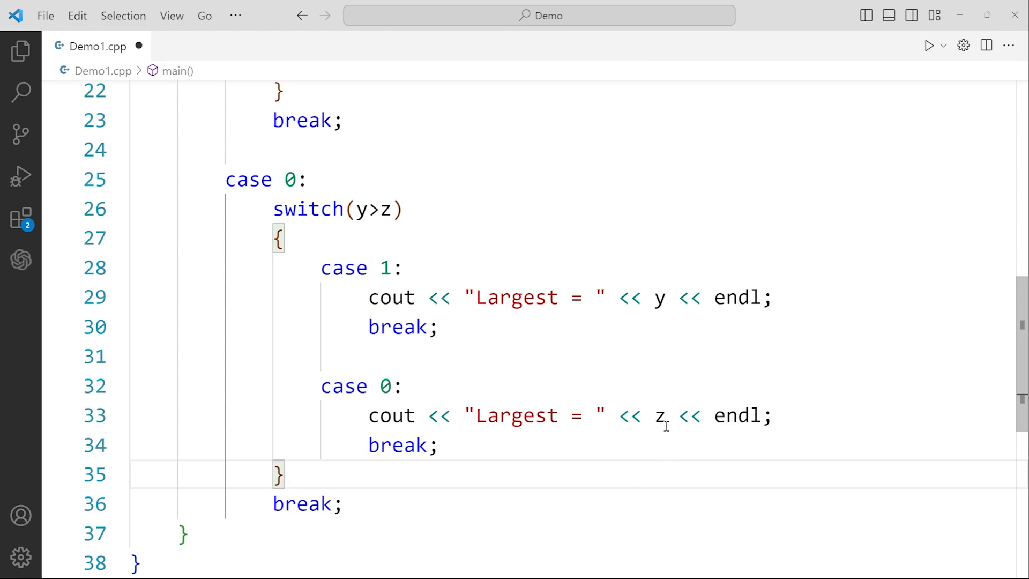
mouse_move(359, 504)
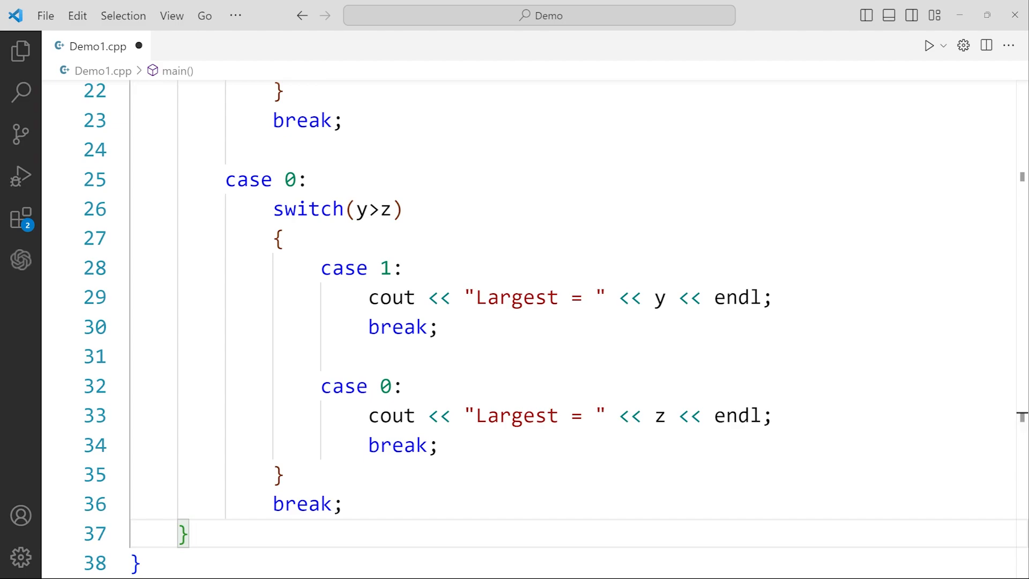
Add 'return 0;' at the end of main and save Demo1.cpp.
scroll(down, 3)
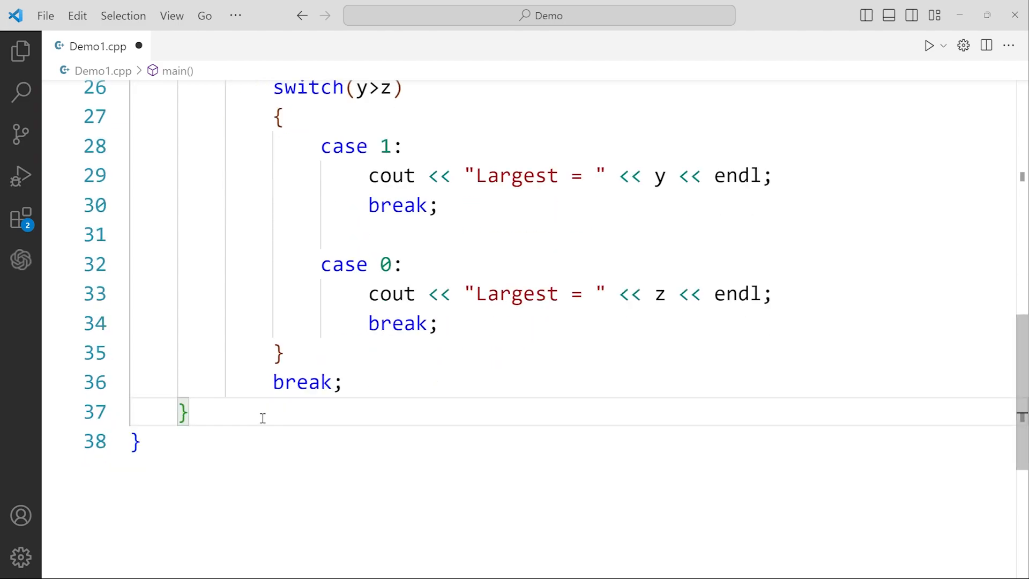
text(return)
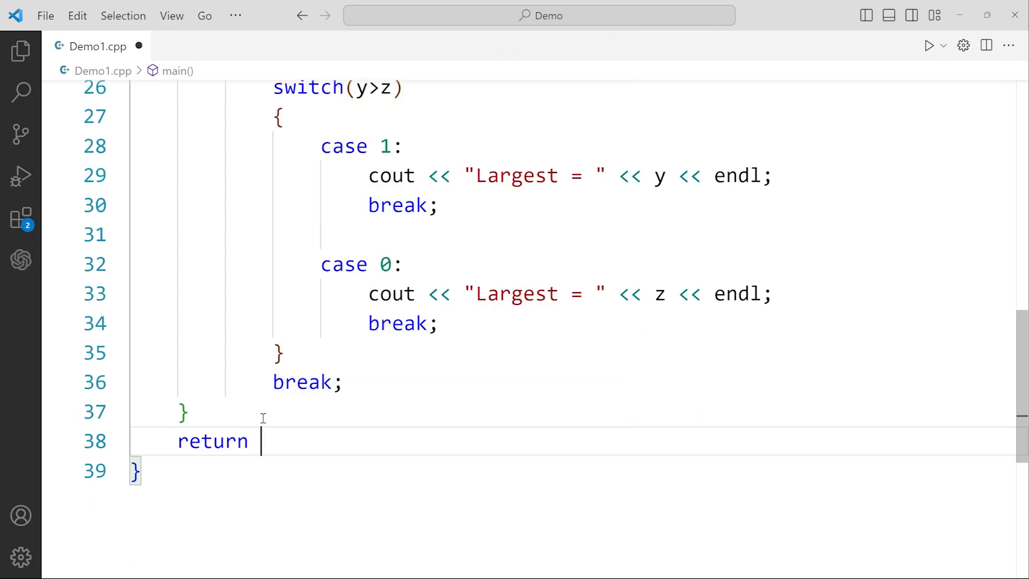
text(0;)
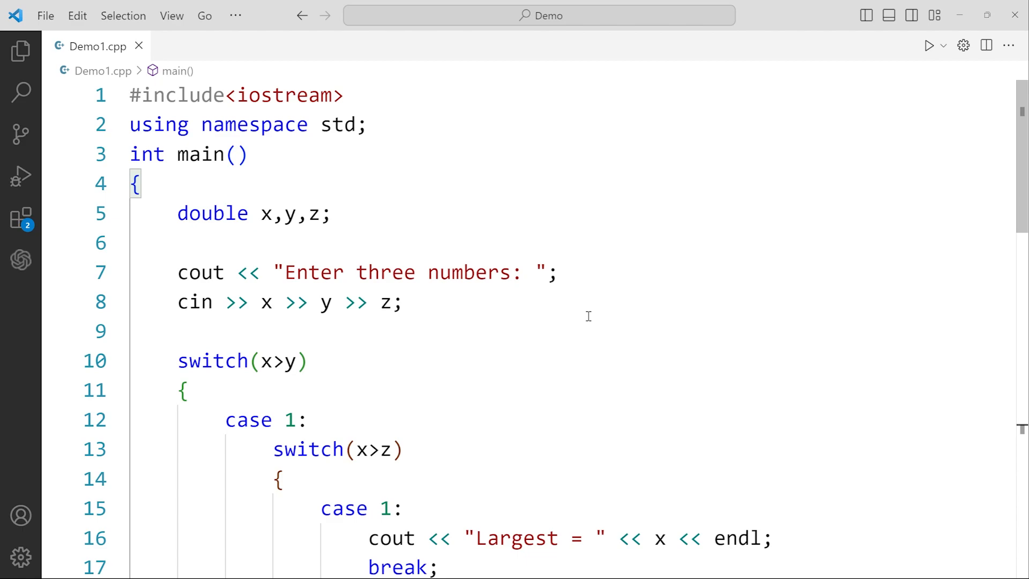
Run Demo1.cpp with input 10 20 30, get Largest = 30, then kill the terminal.
click(929, 44)
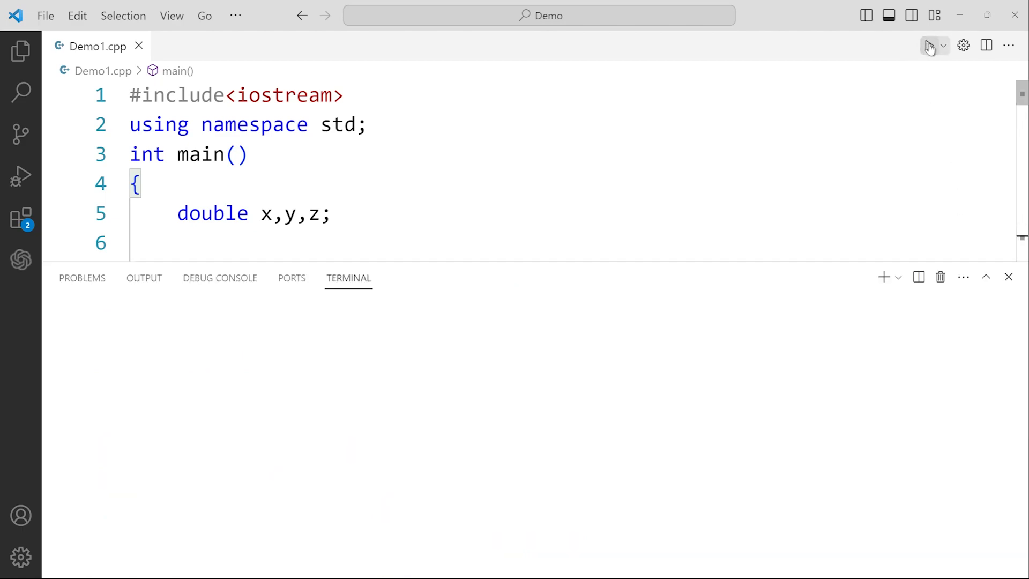
click(927, 45)
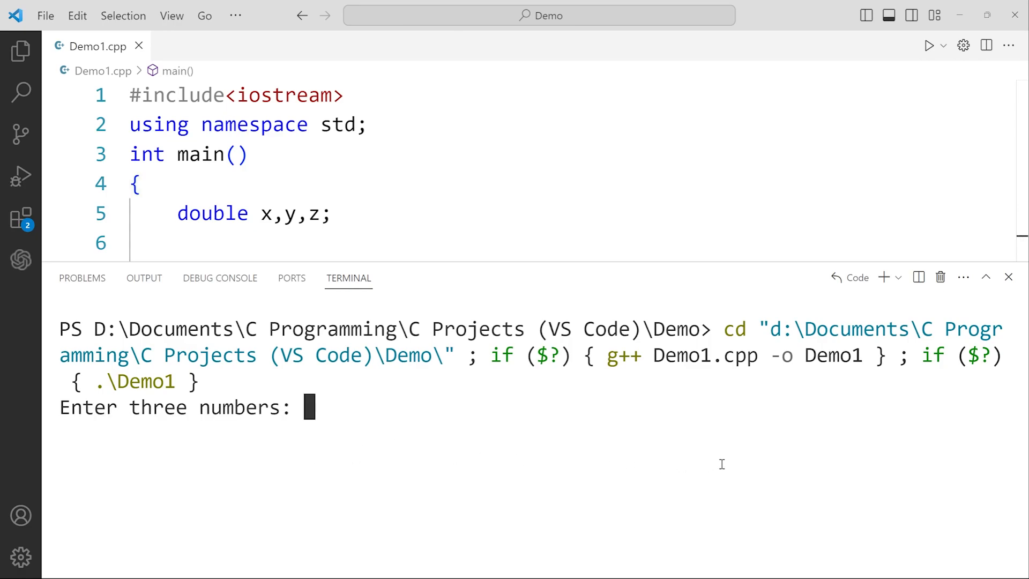
text(10 20 30)
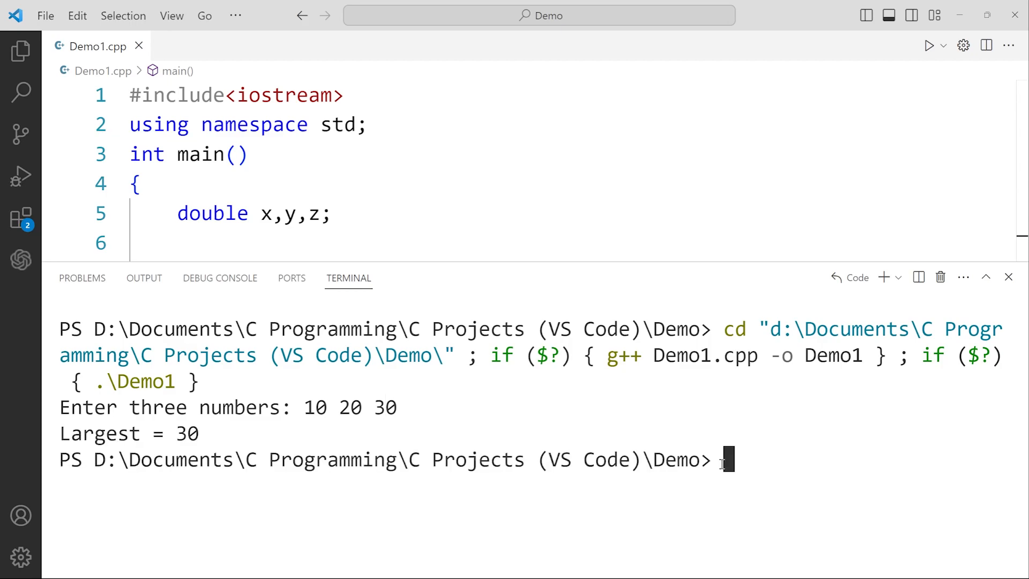
mouse_move(939, 276)
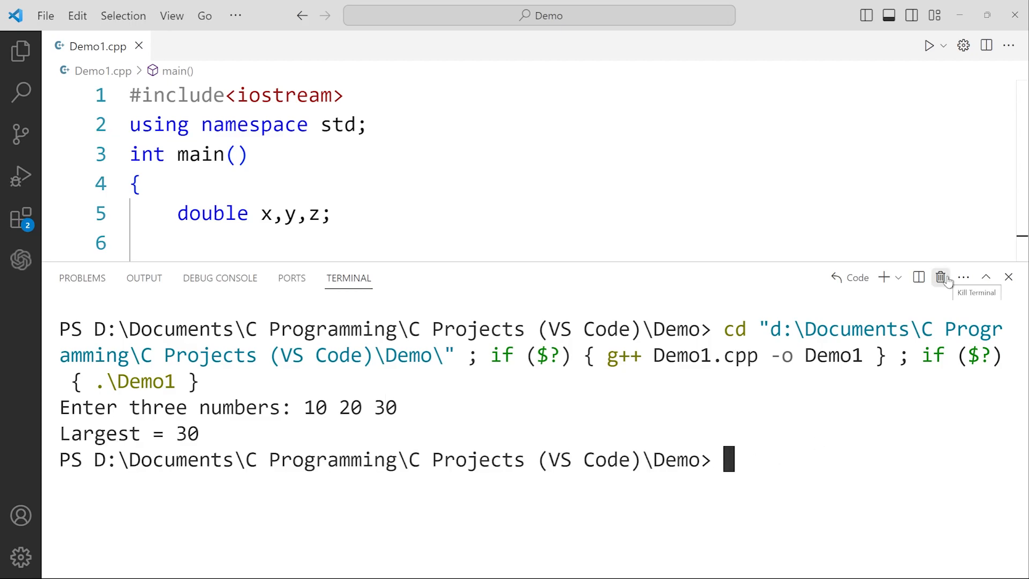
click(941, 276)
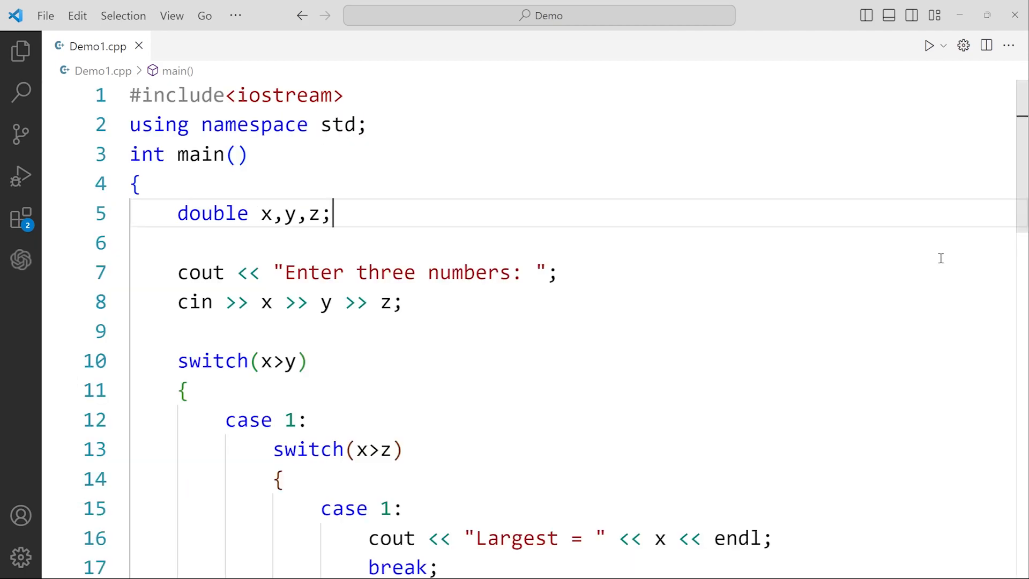
Rerun the program with input 30 20 10, get Largest = 30, then kill the terminal.
click(928, 45)
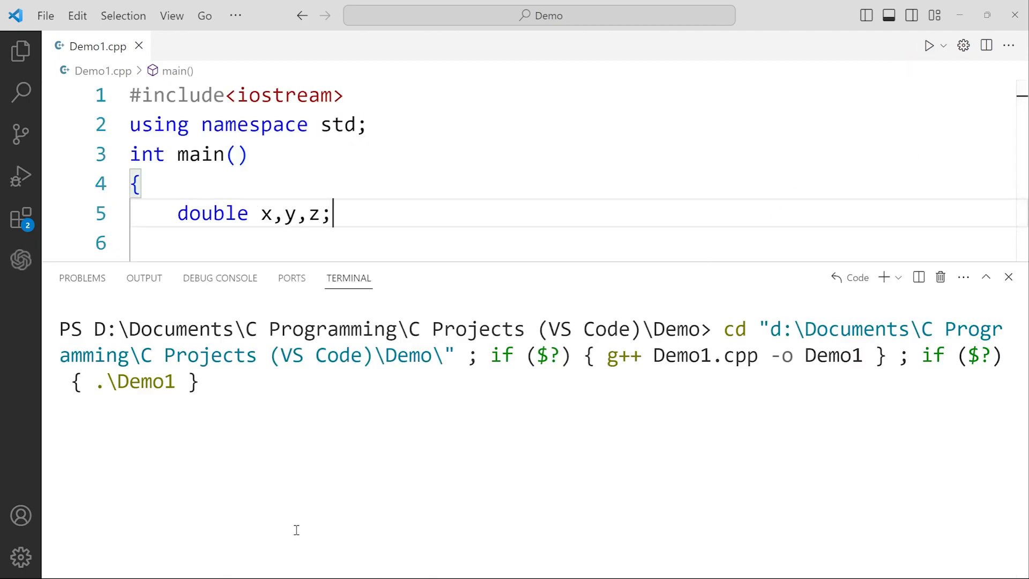
click(929, 45)
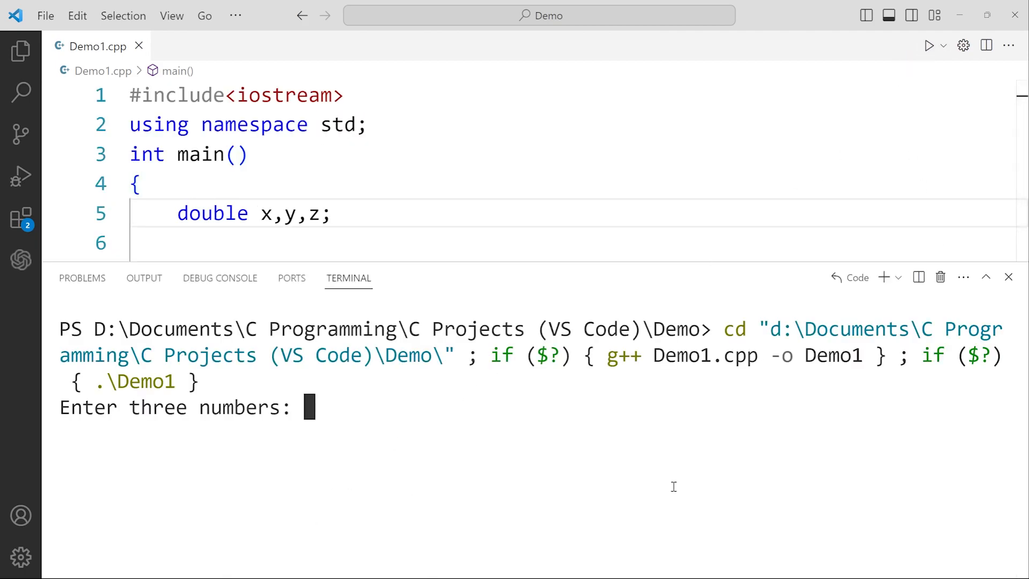
text(30 20 10)
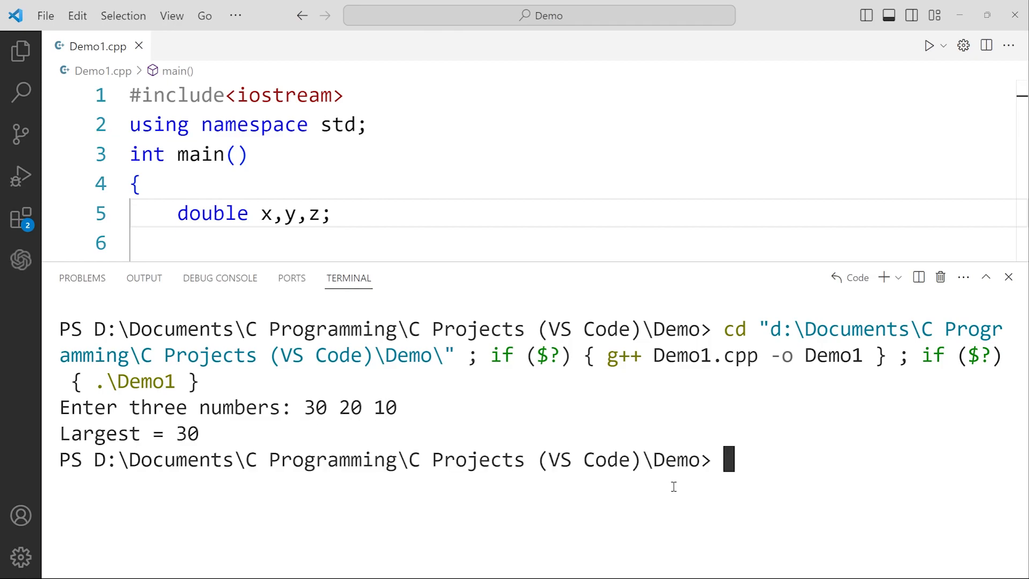
mouse_move(940, 276)
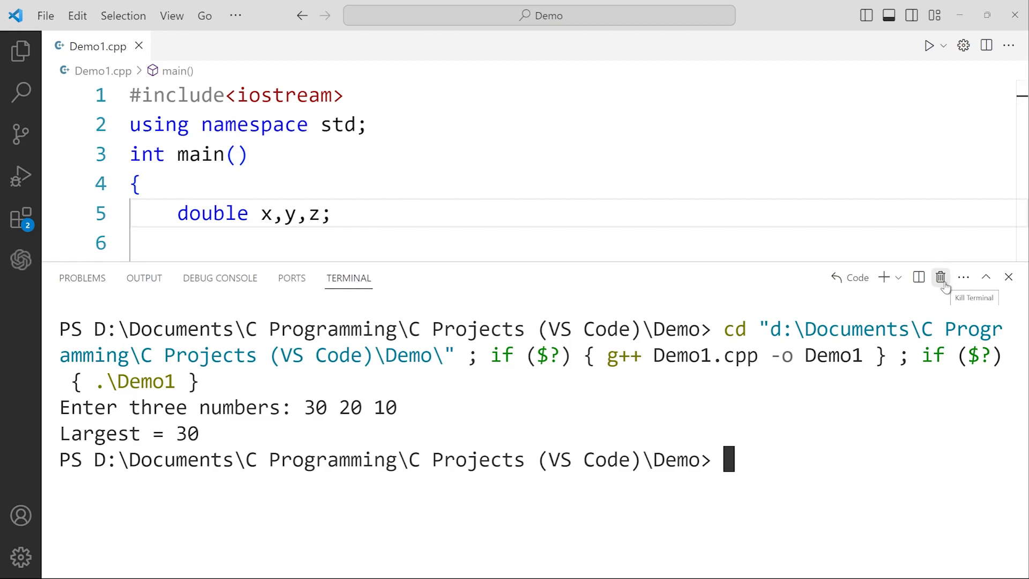
click(939, 277)
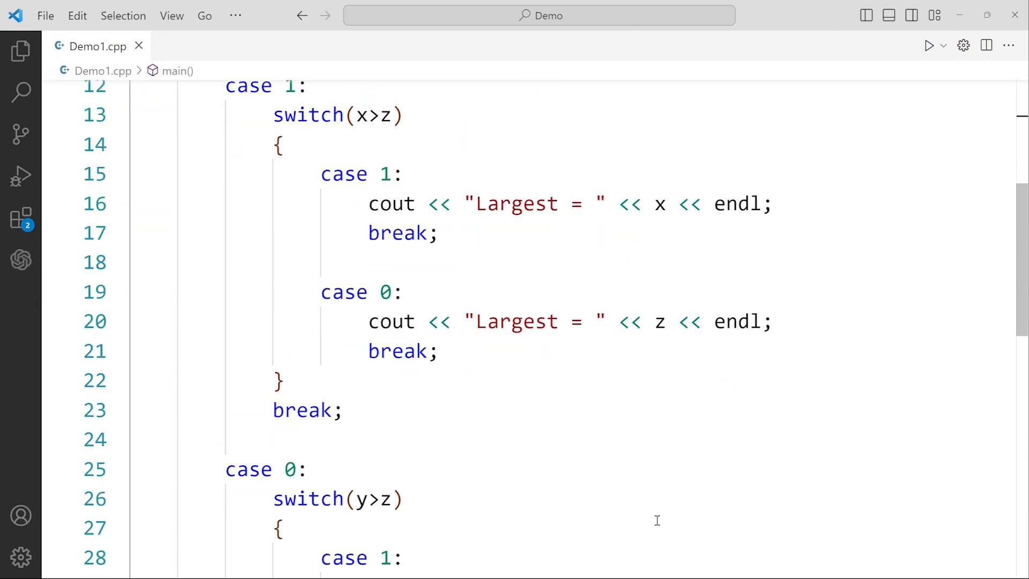
scroll(down, 3)
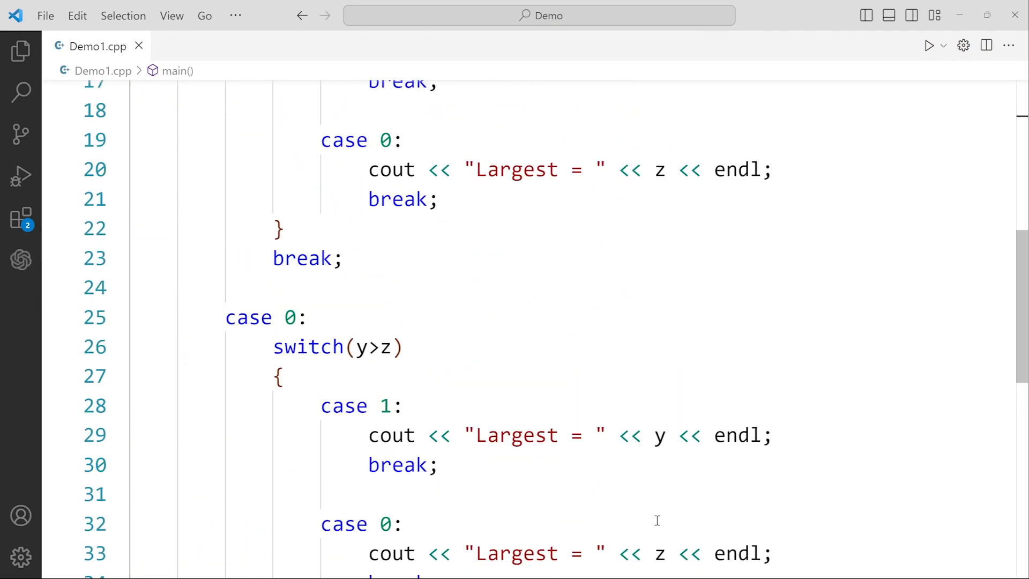
scroll(up, 3)
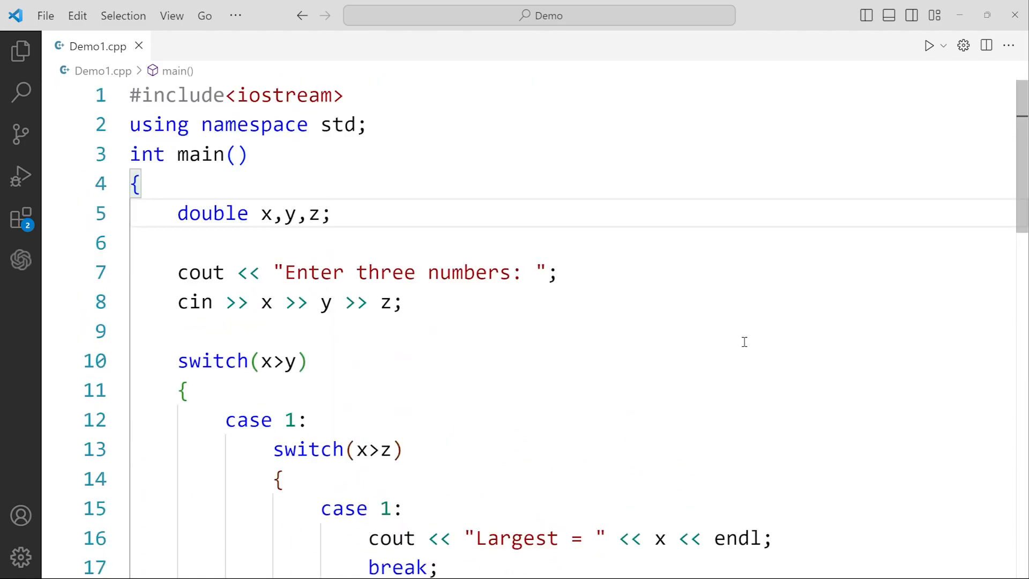